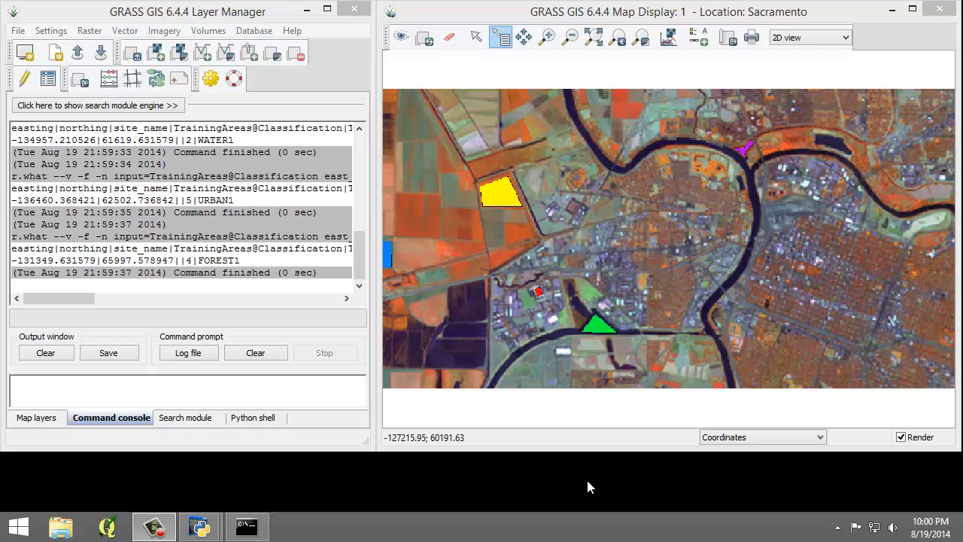
Step: Open the i.gensig supervised MLC signature tool from the Imagery > Classify image menu
click(164, 30)
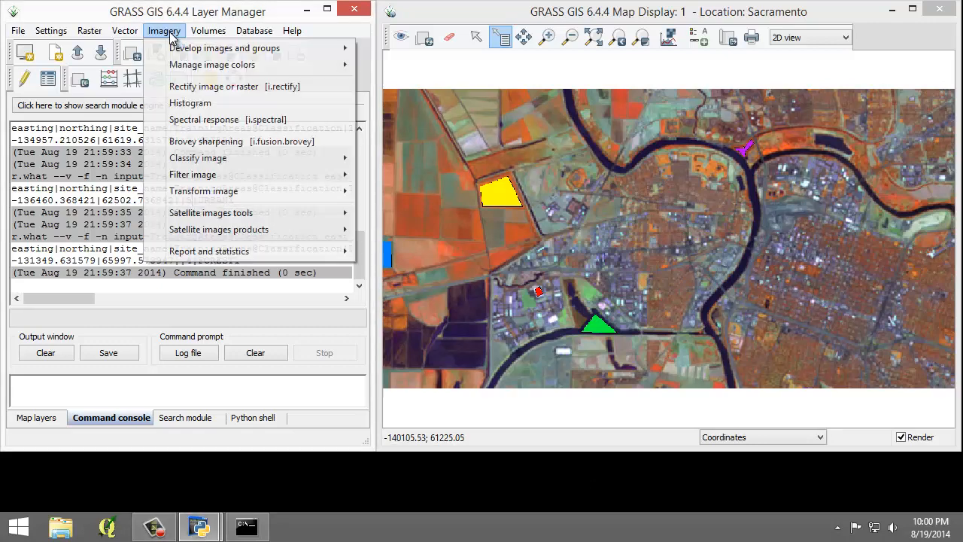
mouse_move(198, 157)
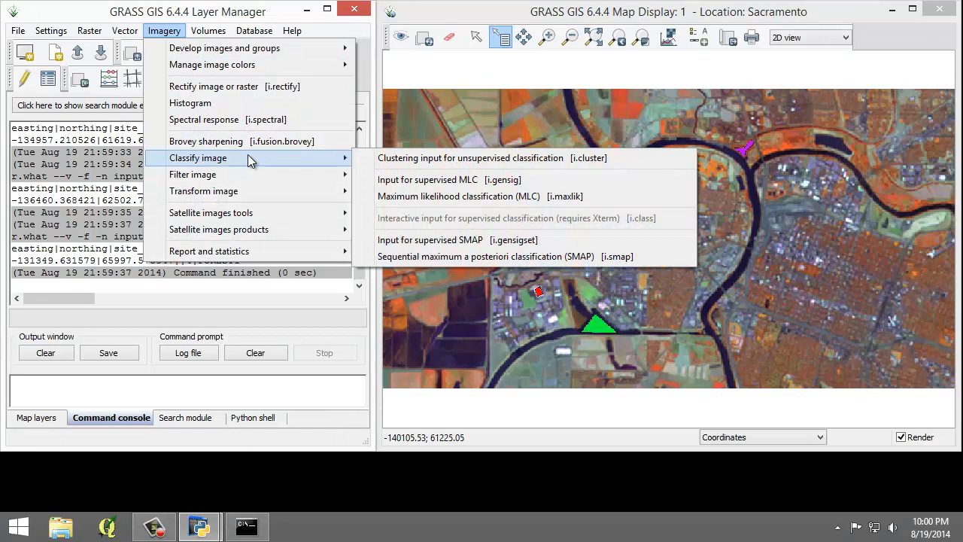
mouse_move(489, 179)
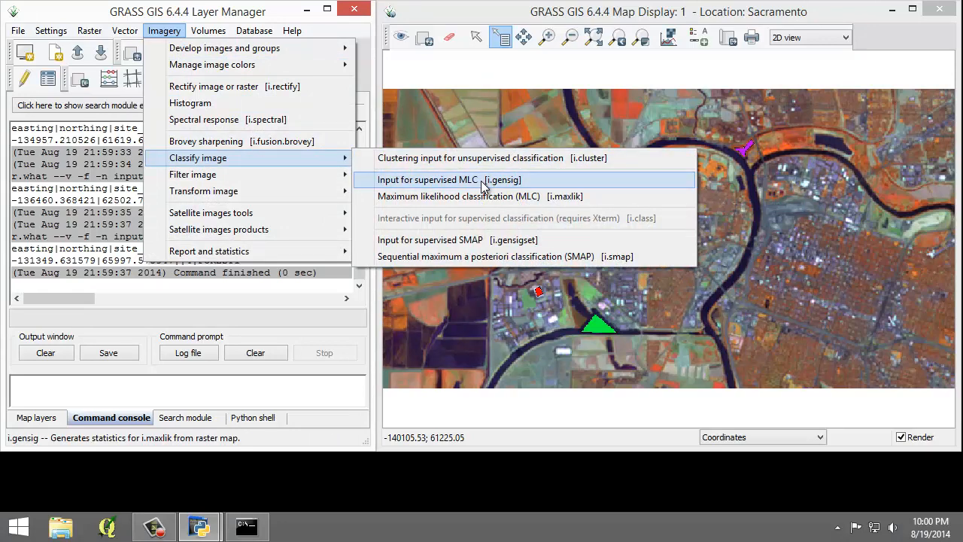
click(449, 179)
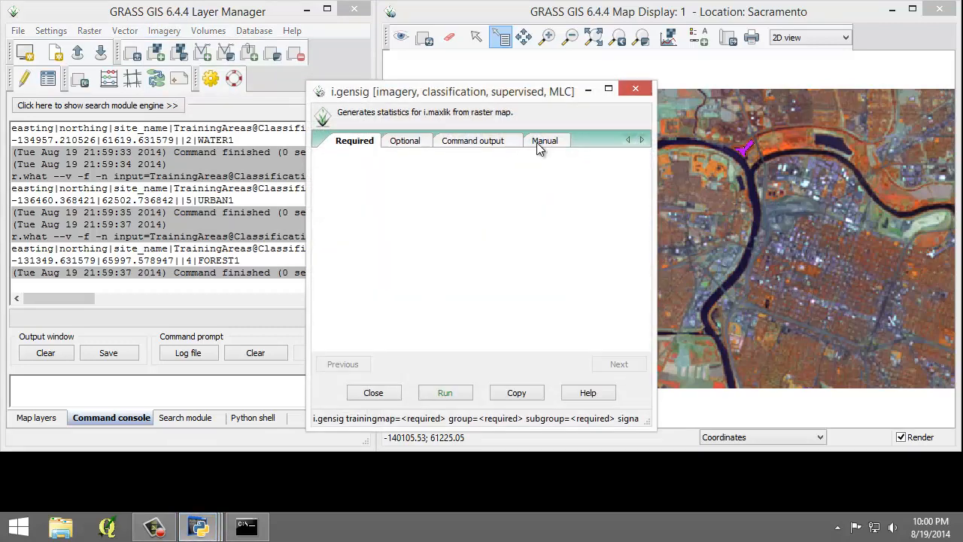
Step: Set training map TrainingAreas and group and subgroup tm_sacsub_group in i.gensig
click(545, 141)
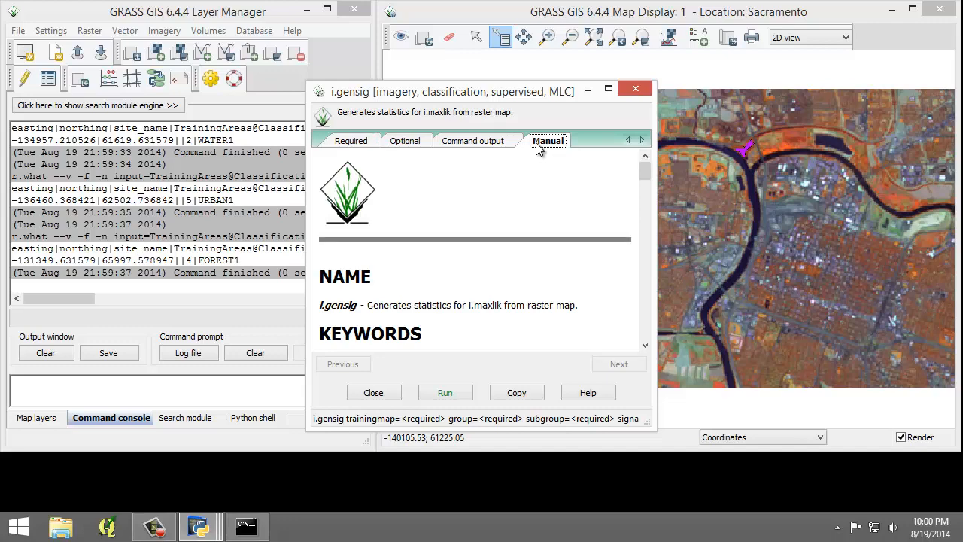
click(351, 140)
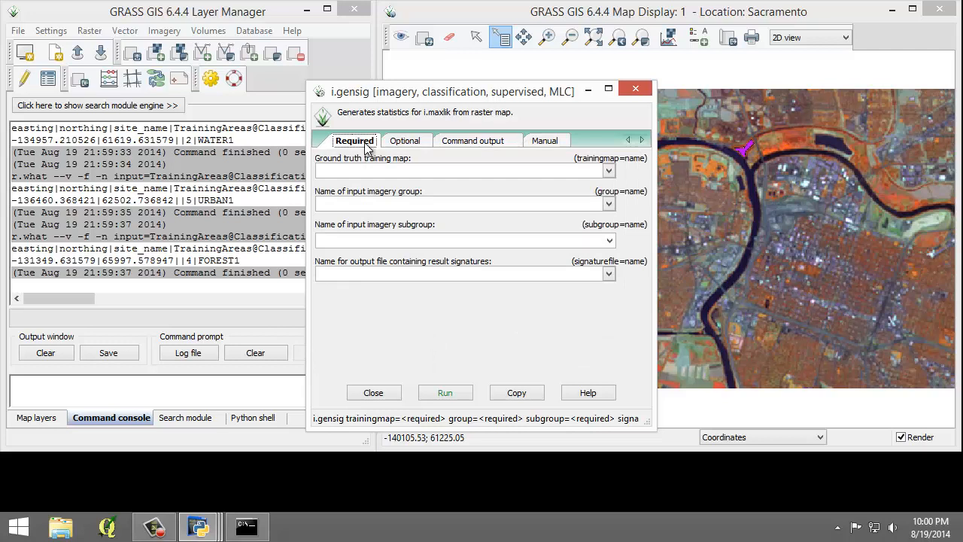
click(609, 170)
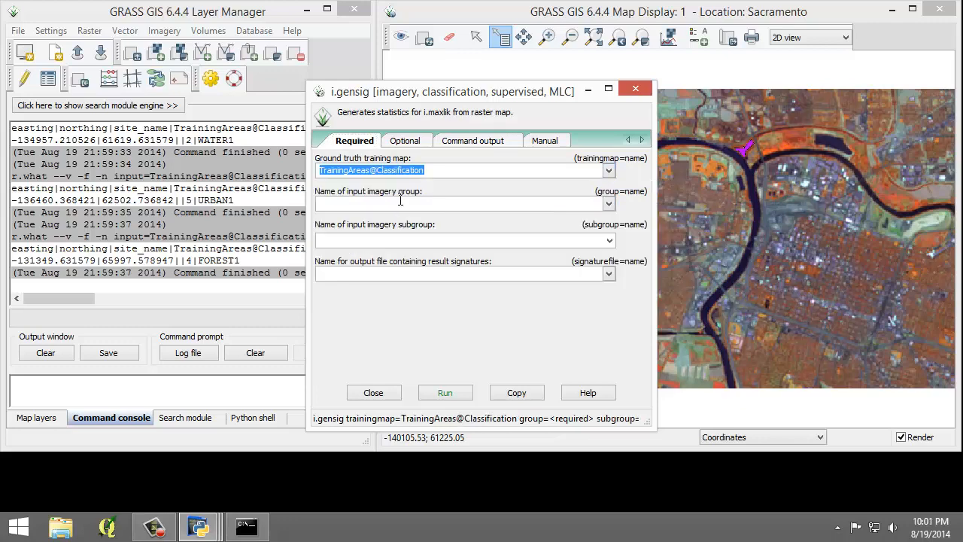
click(608, 203)
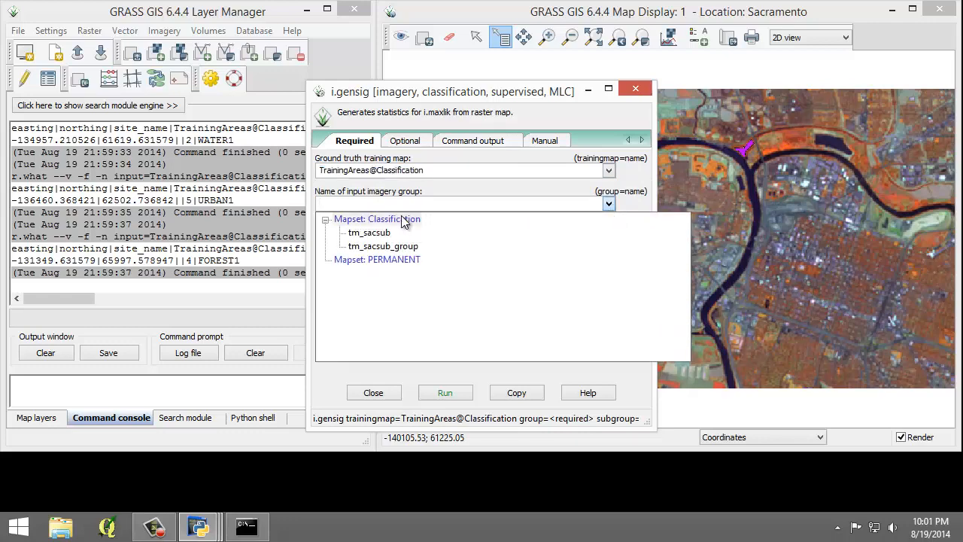
click(382, 246)
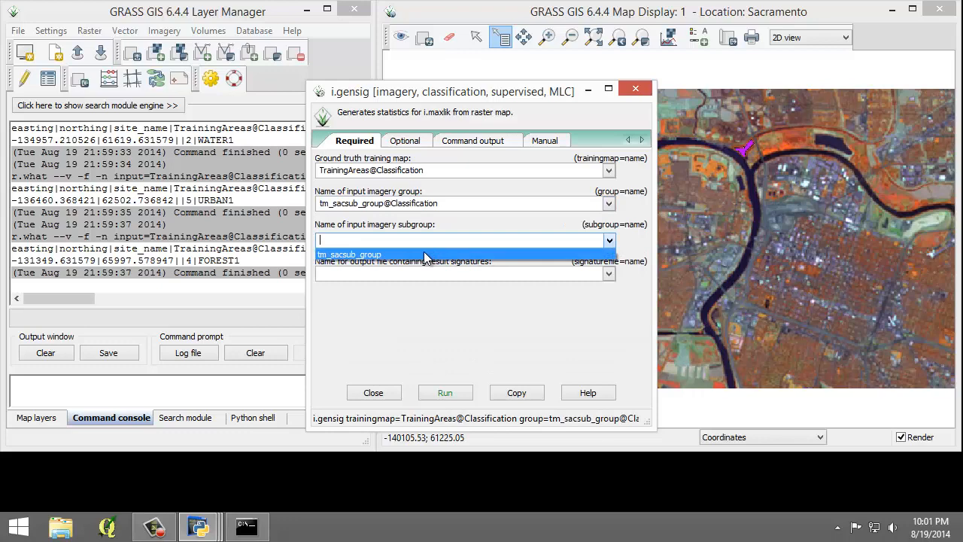
click(349, 254)
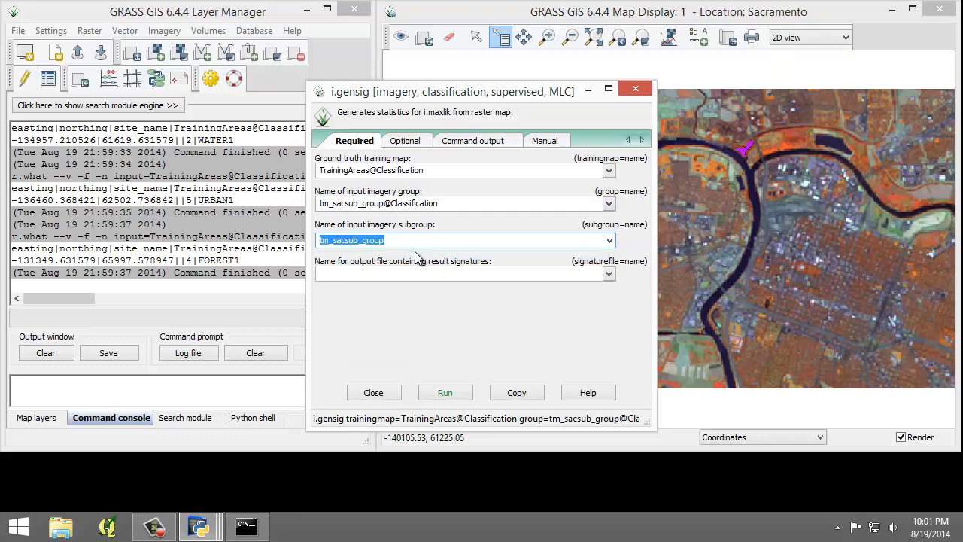
Step: Name the signature file TrainingSignatures and run it, finding 5 classes, then close
click(459, 273)
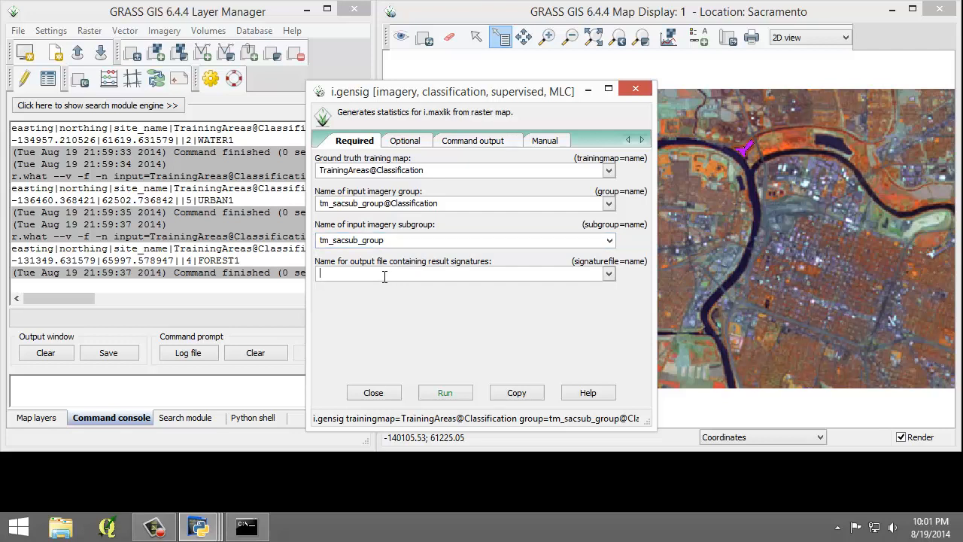
text(TrainingS)
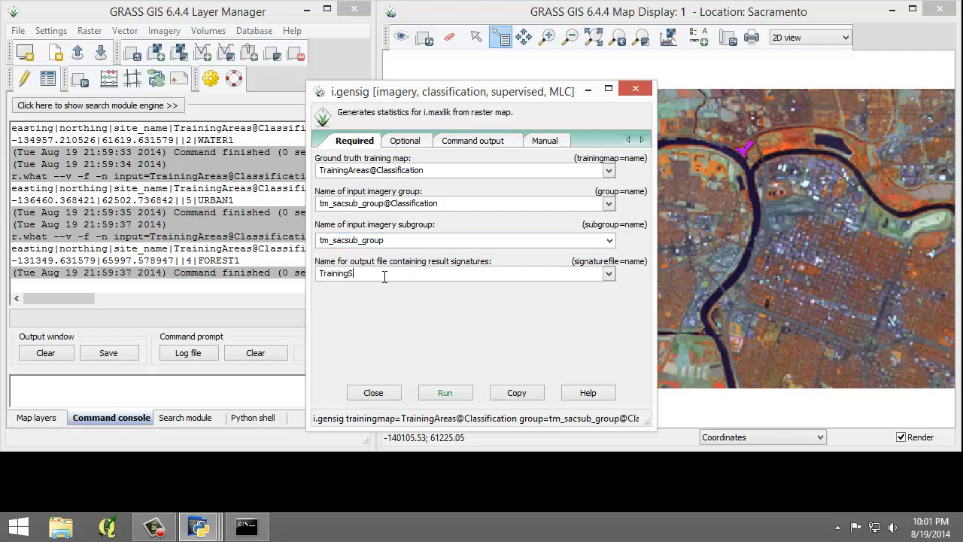
text(ignatures)
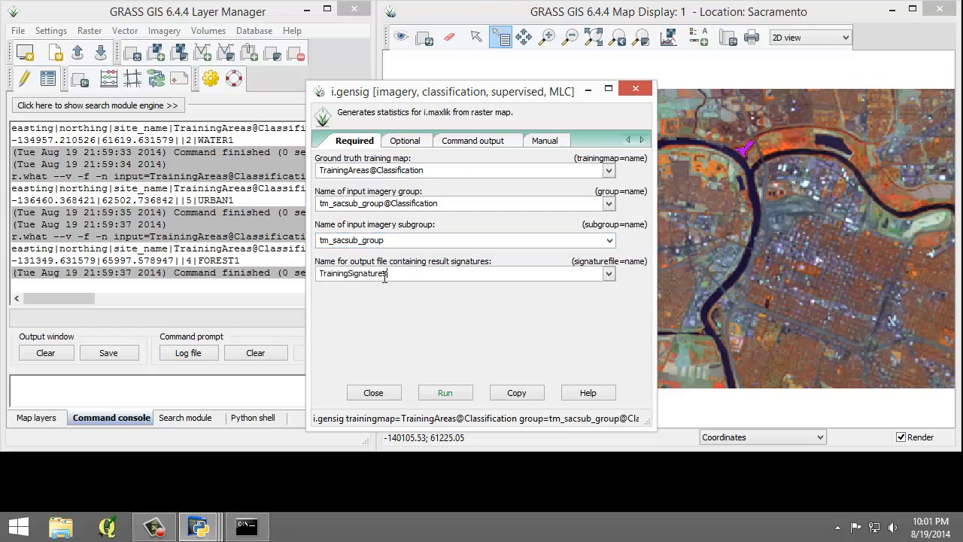
click(445, 392)
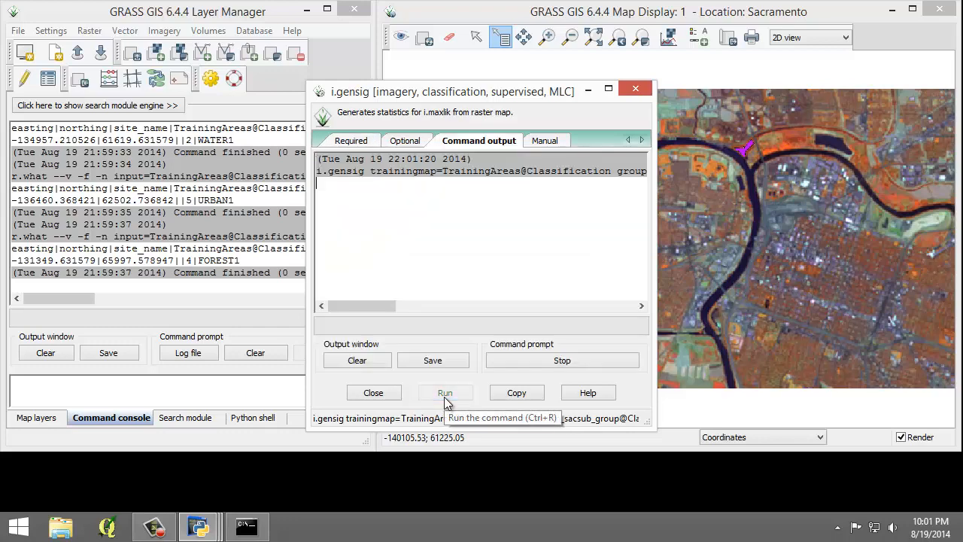
click(445, 392)
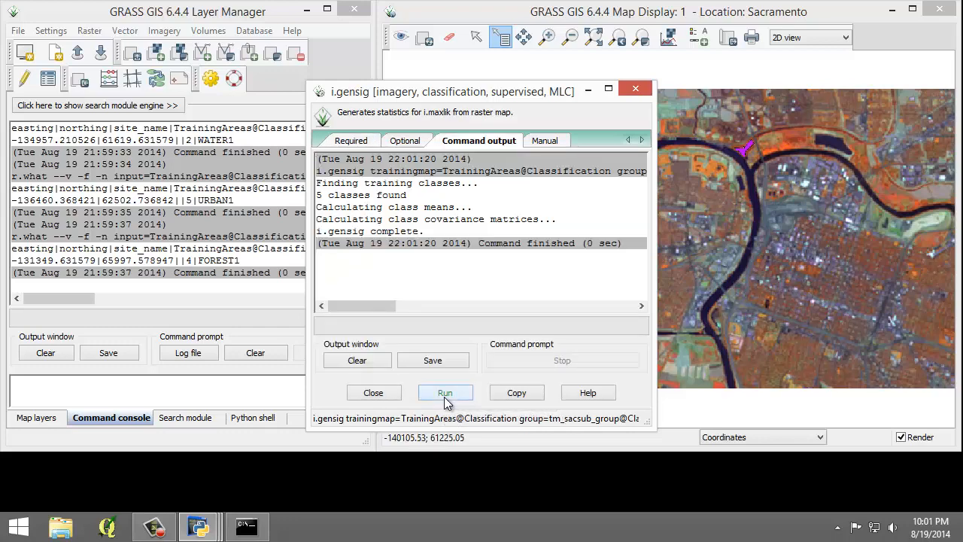
click(445, 392)
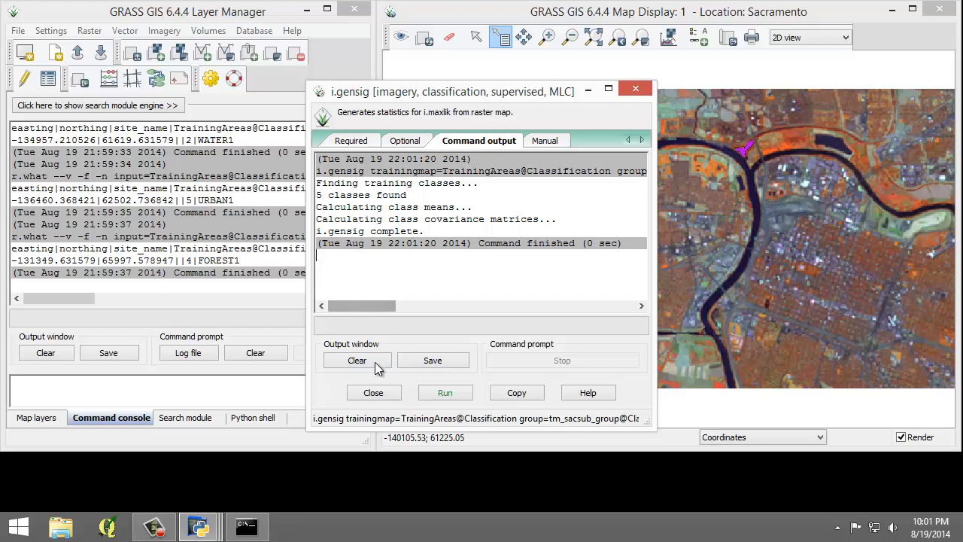
click(373, 392)
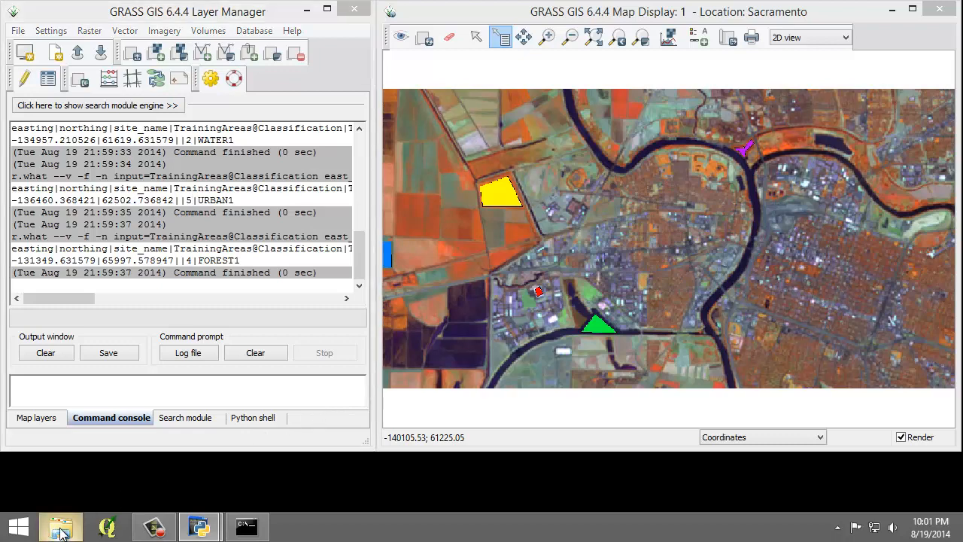
Step: Browse File Explorer to tm_sacsub_group's sig folder and right-click the TrainingSignatures file
click(60, 525)
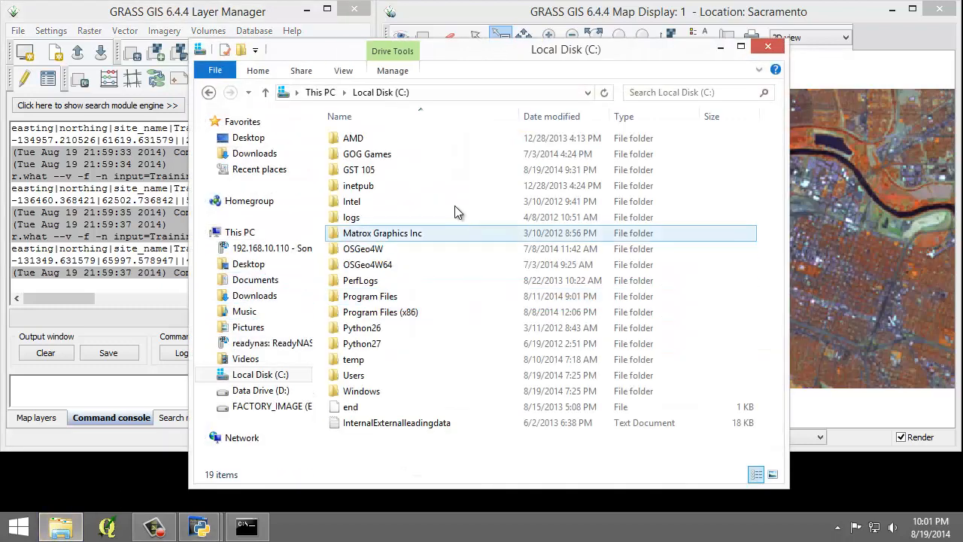
double_click(359, 169)
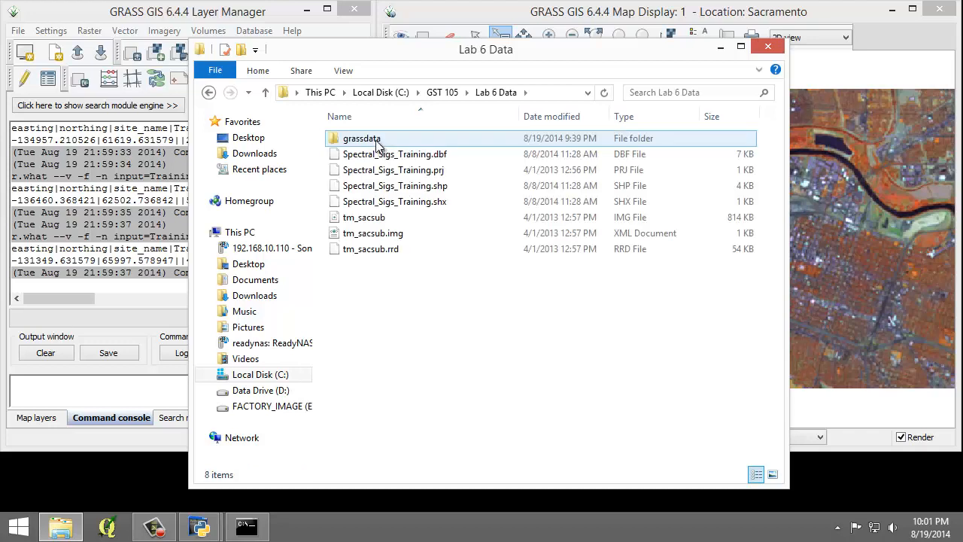
double_click(362, 138)
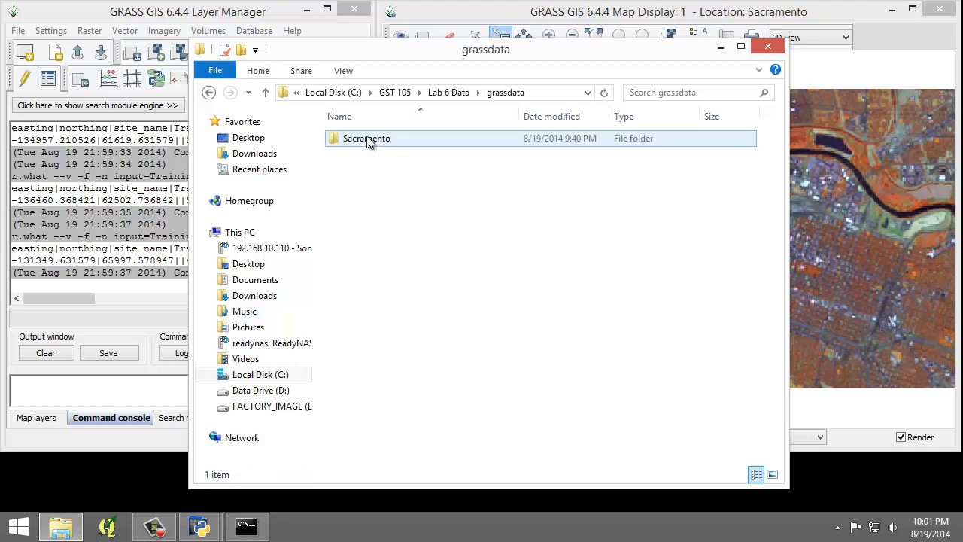
double_click(367, 137)
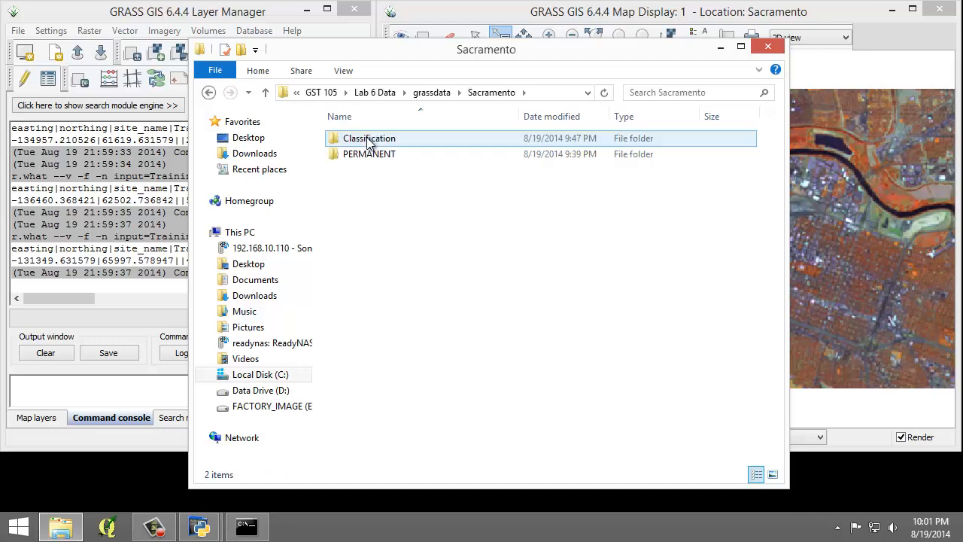
double_click(369, 138)
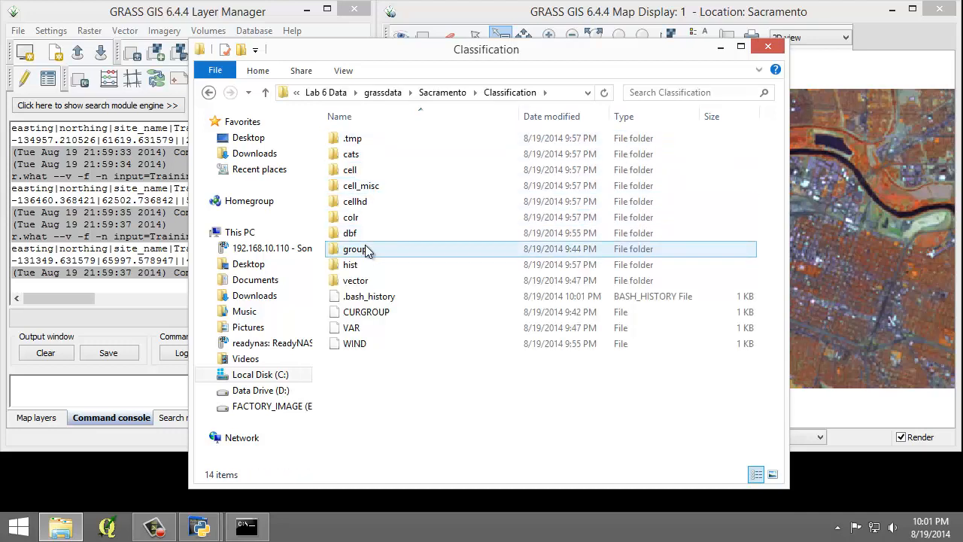
double_click(355, 249)
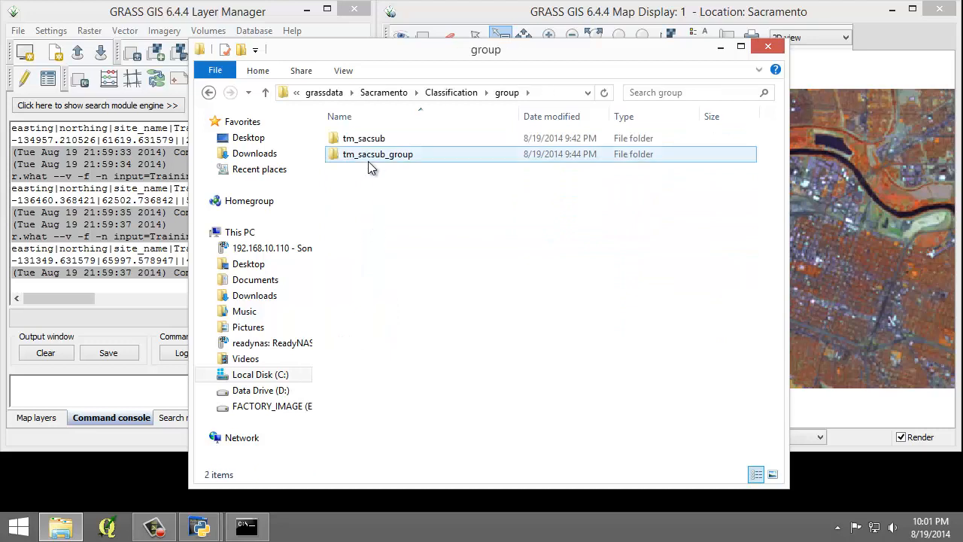
double_click(378, 154)
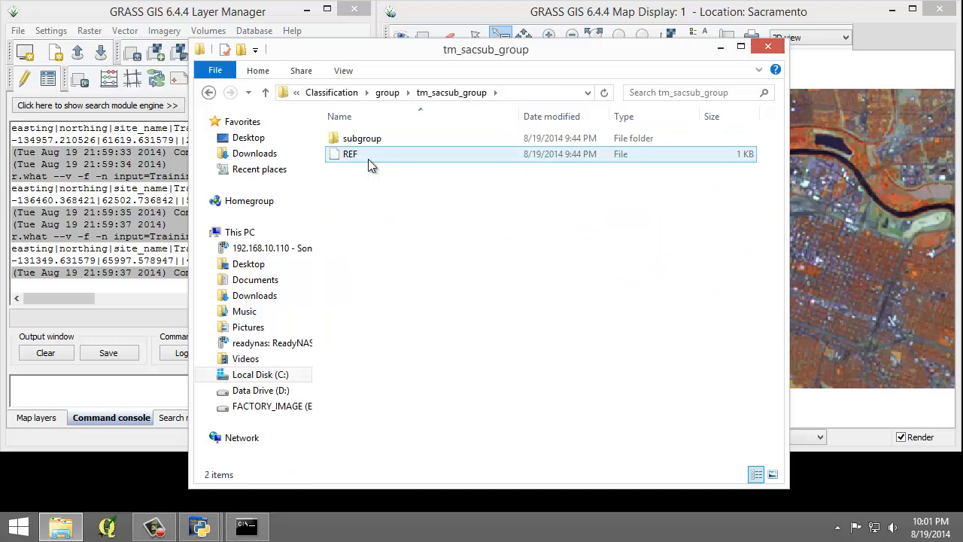
double_click(362, 138)
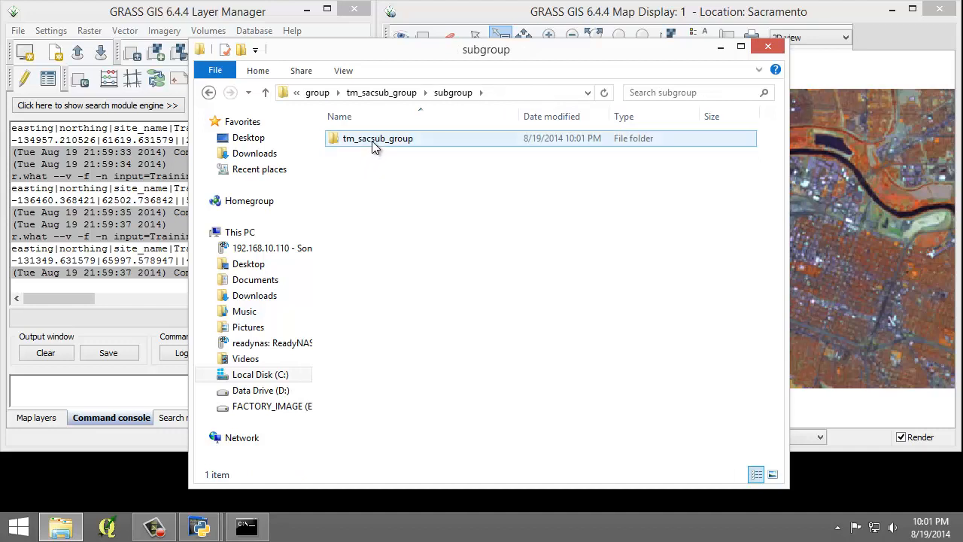
double_click(378, 137)
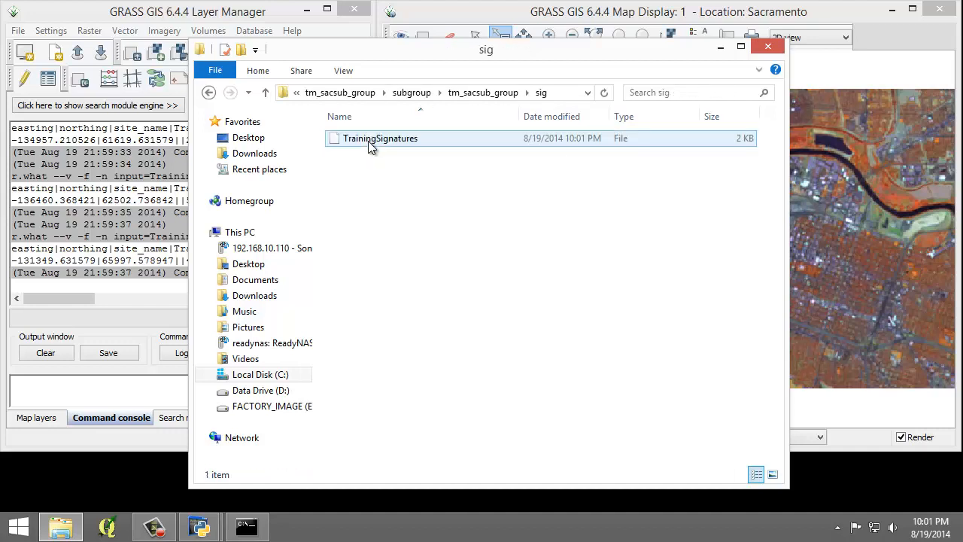
click(380, 137)
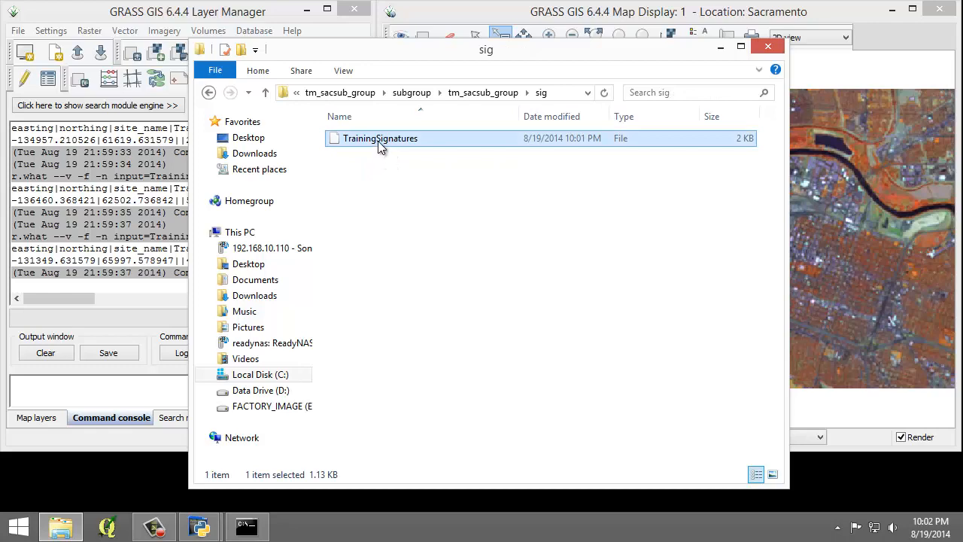
right_click(380, 137)
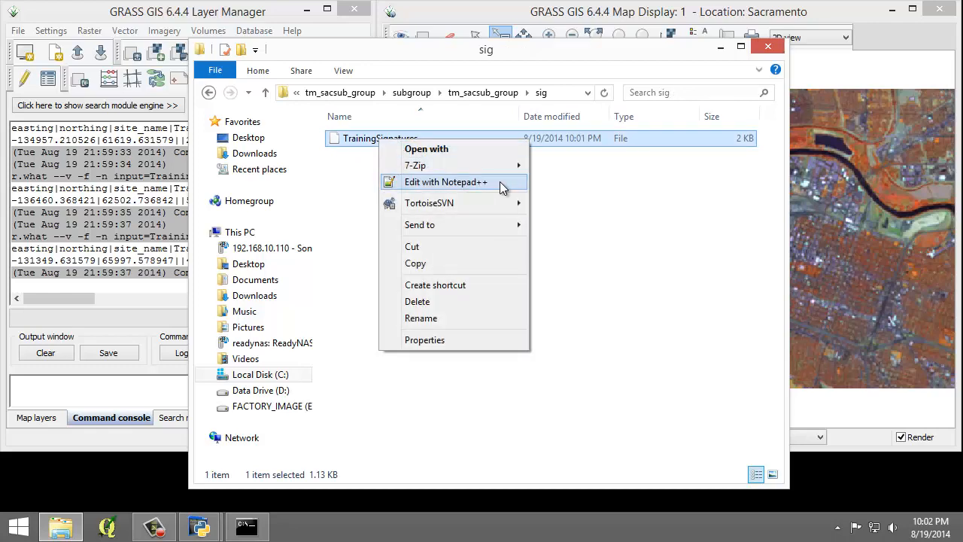
click(446, 182)
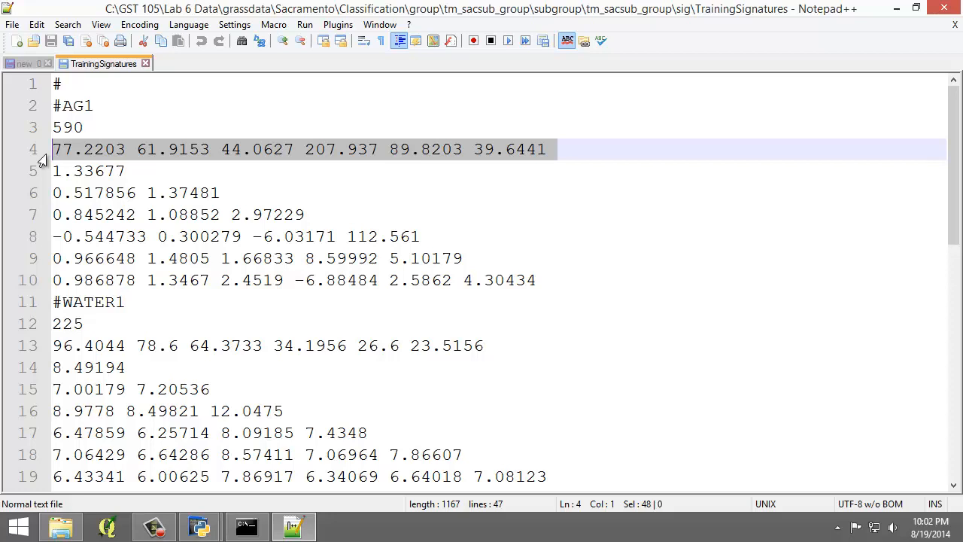
click(73, 171)
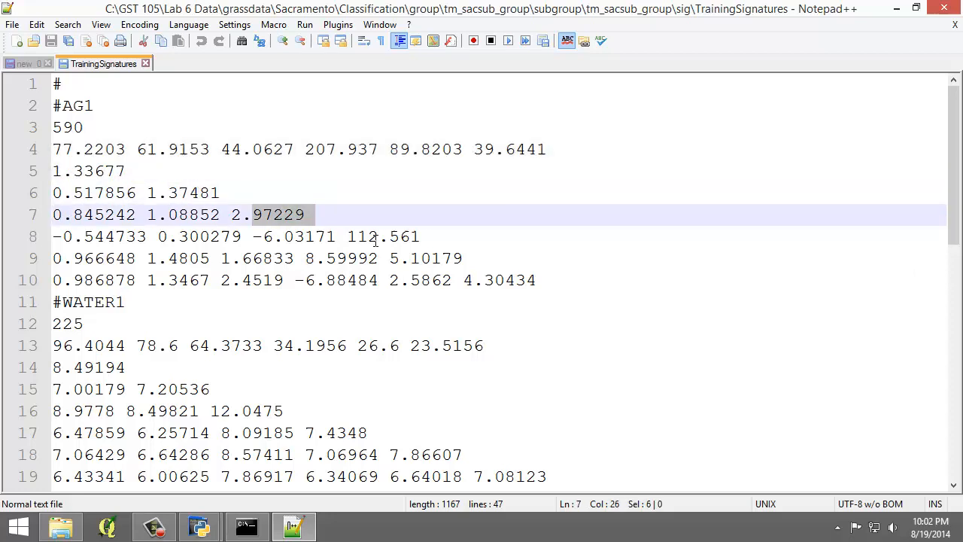
click(75, 280)
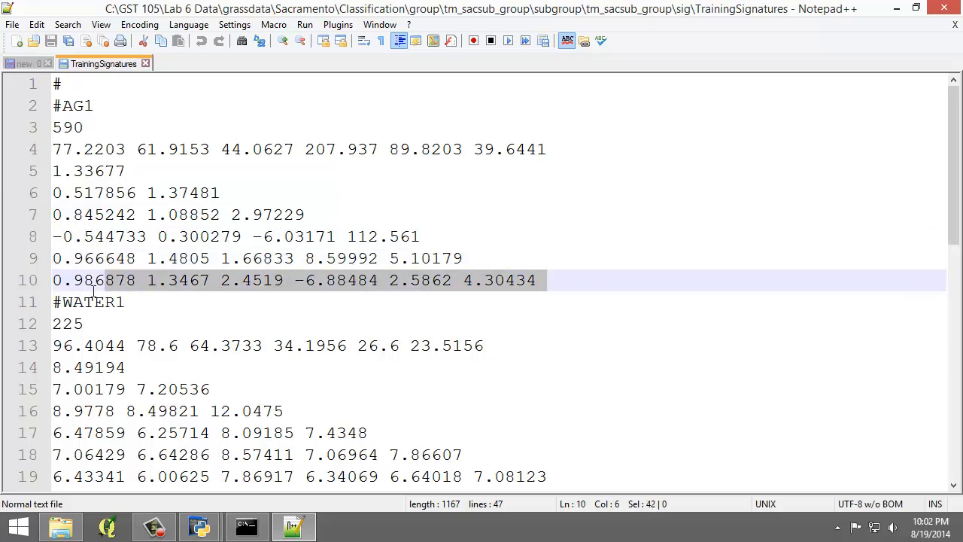
click(159, 258)
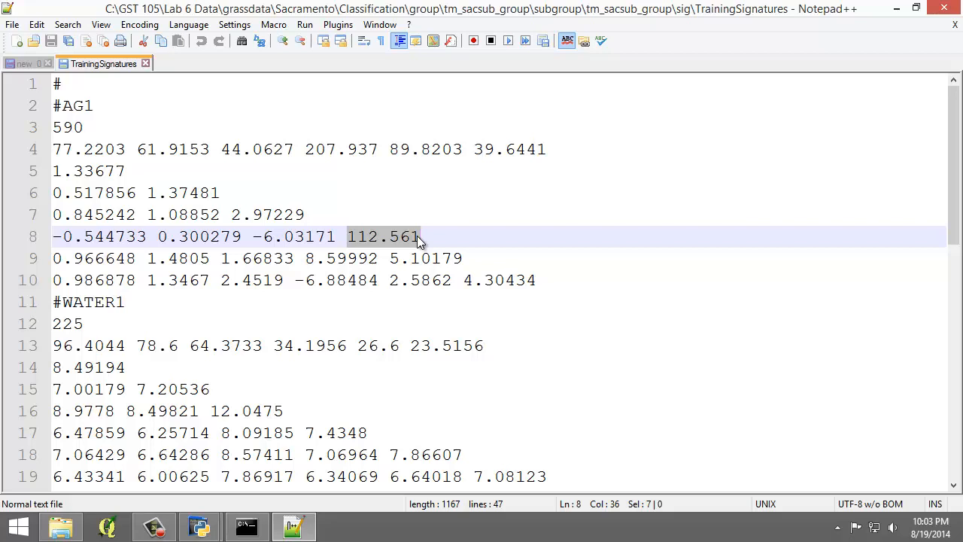
click(420, 236)
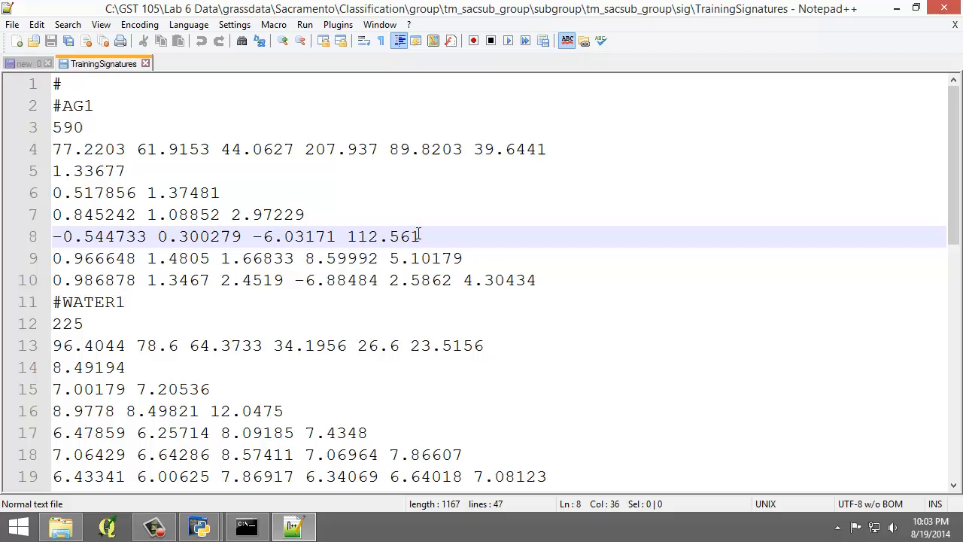
Step: Scroll through TrainingSignatures, marking the FOREST1 value 21.0061 and URBAN1 value 323.857
scroll(down, 3)
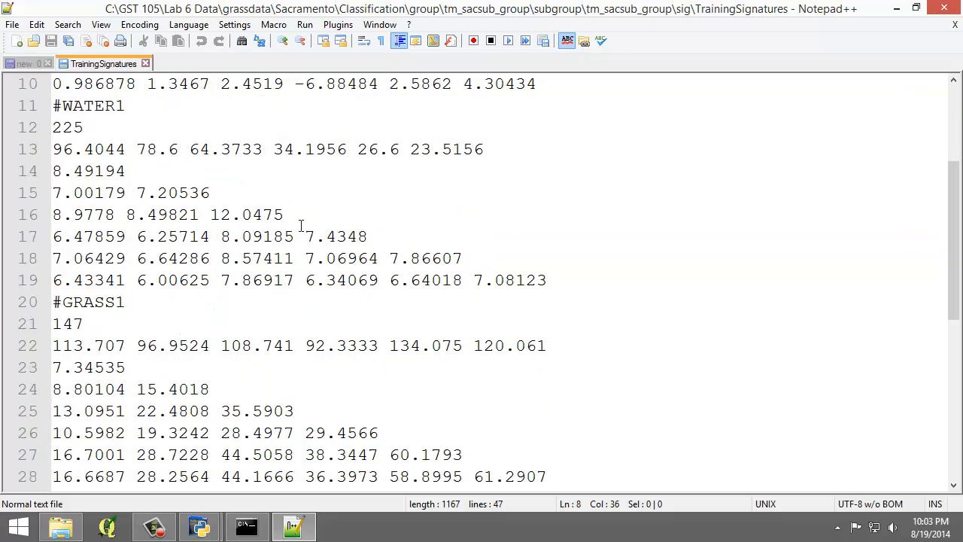
double_click(246, 214)
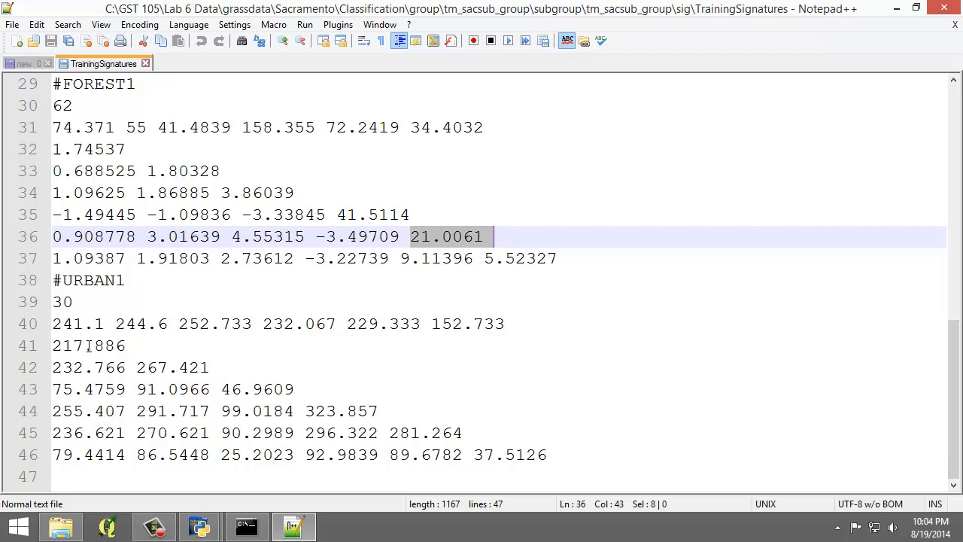
double_click(151, 368)
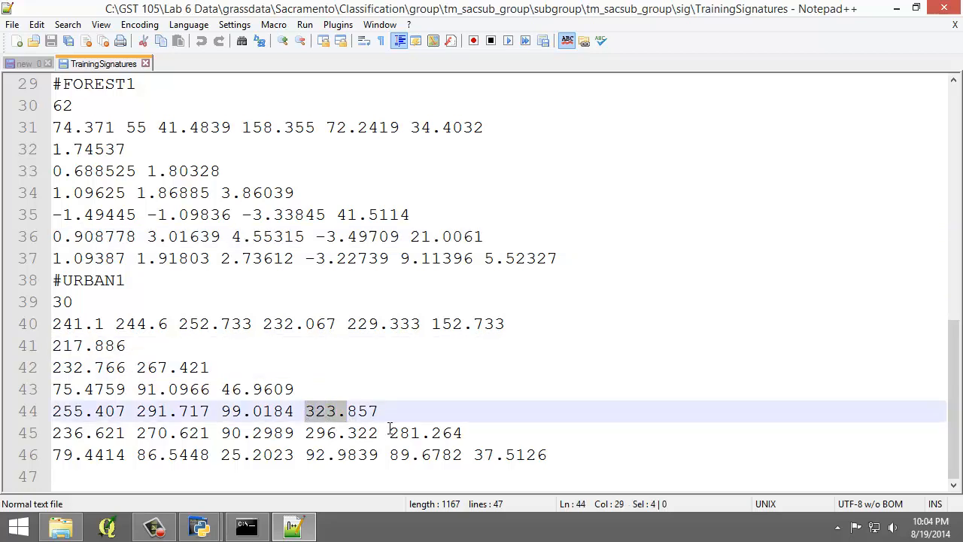
double_click(402, 433)
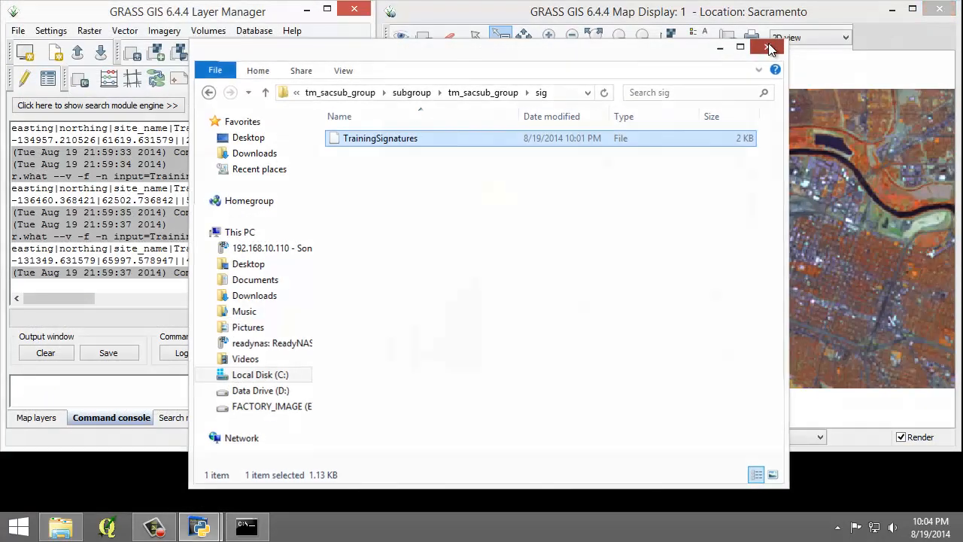
Step: Close the File Explorer window and bring up the Layer Manager's File menu
click(768, 46)
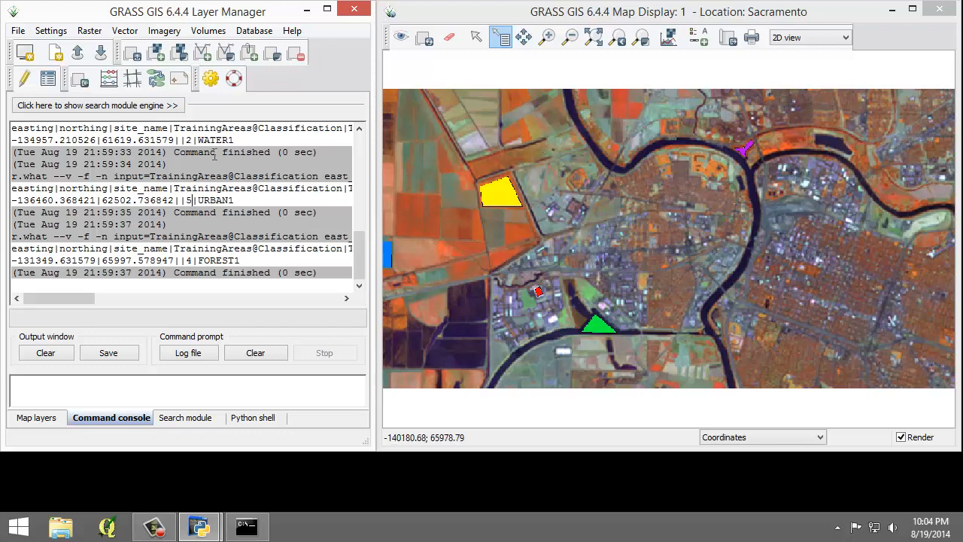
click(18, 30)
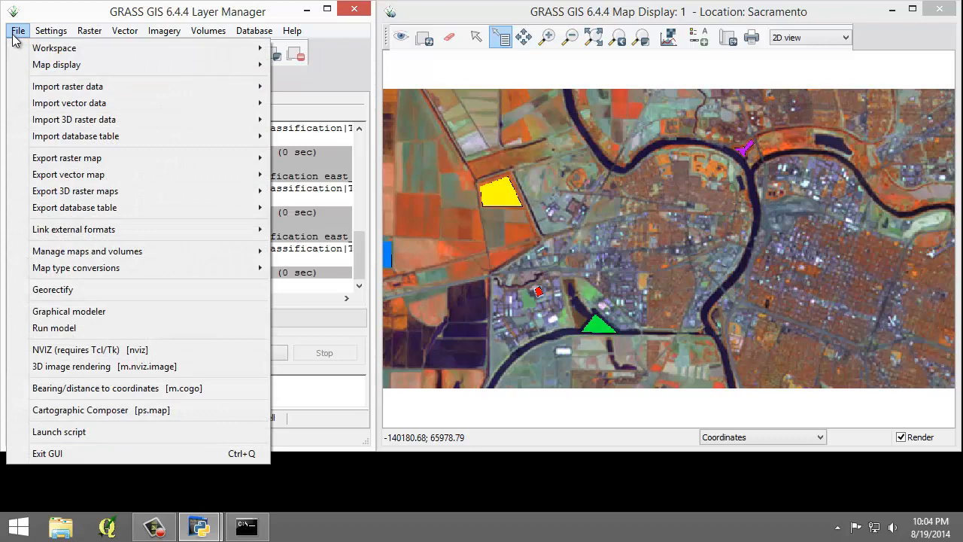
mouse_move(163, 158)
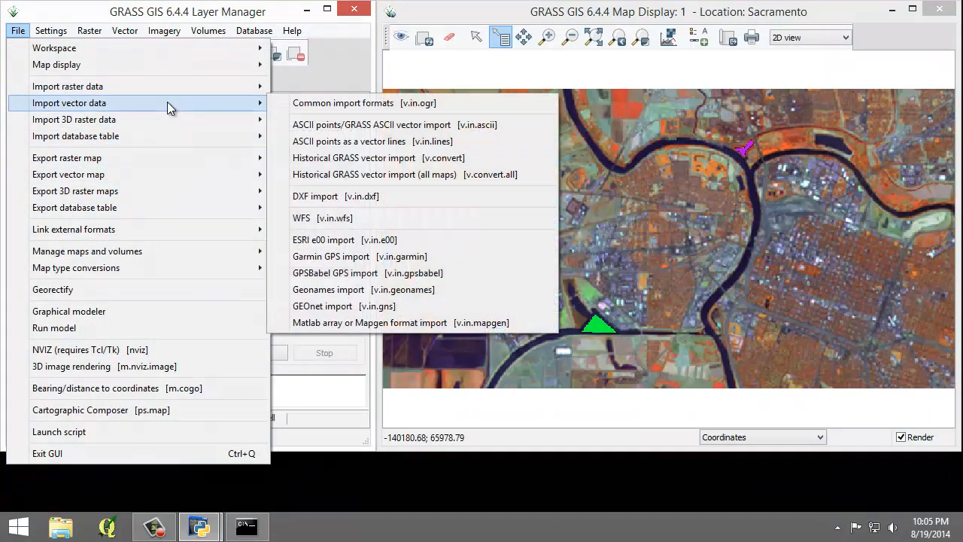
mouse_move(324, 103)
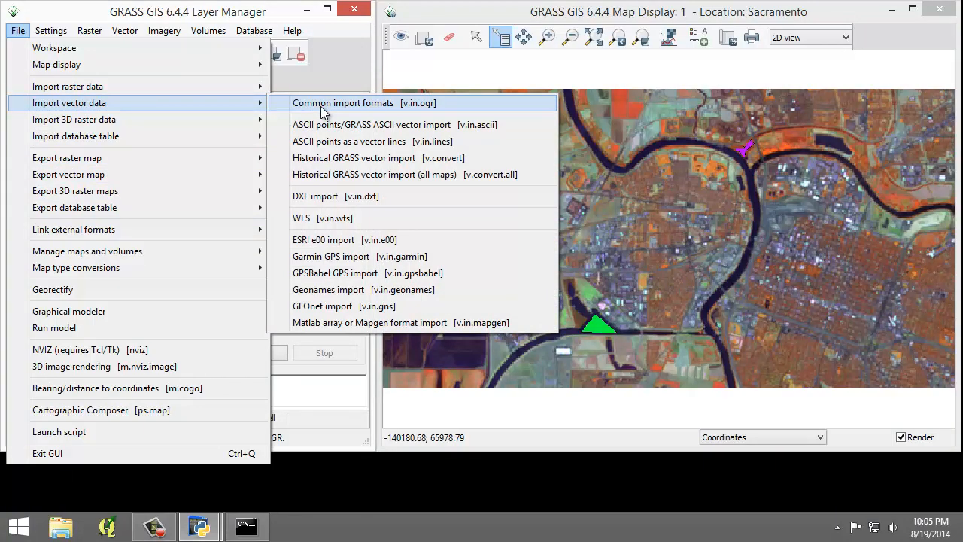
Step: Import Spectral_Sigs_Training.shp via Common import formats without adding it to the layer tree
click(344, 102)
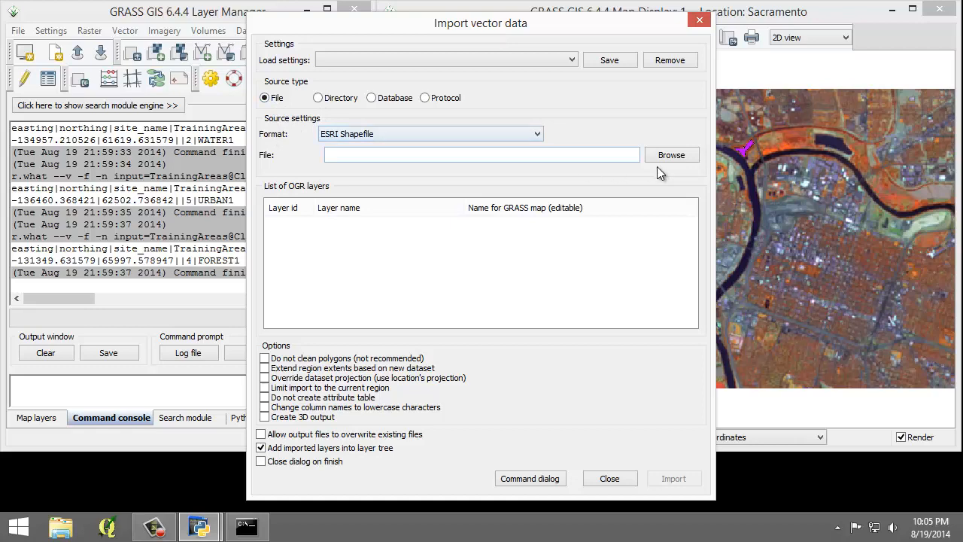
click(671, 155)
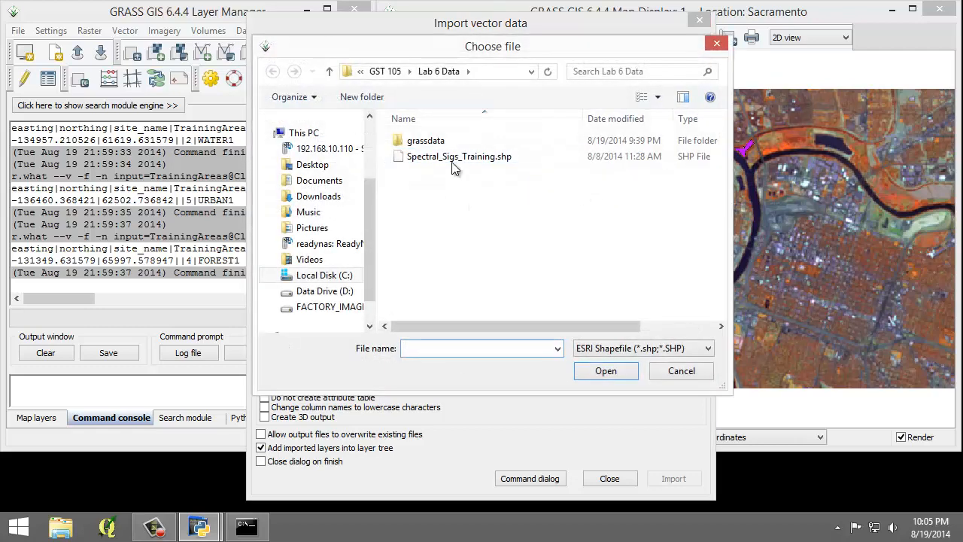
click(458, 156)
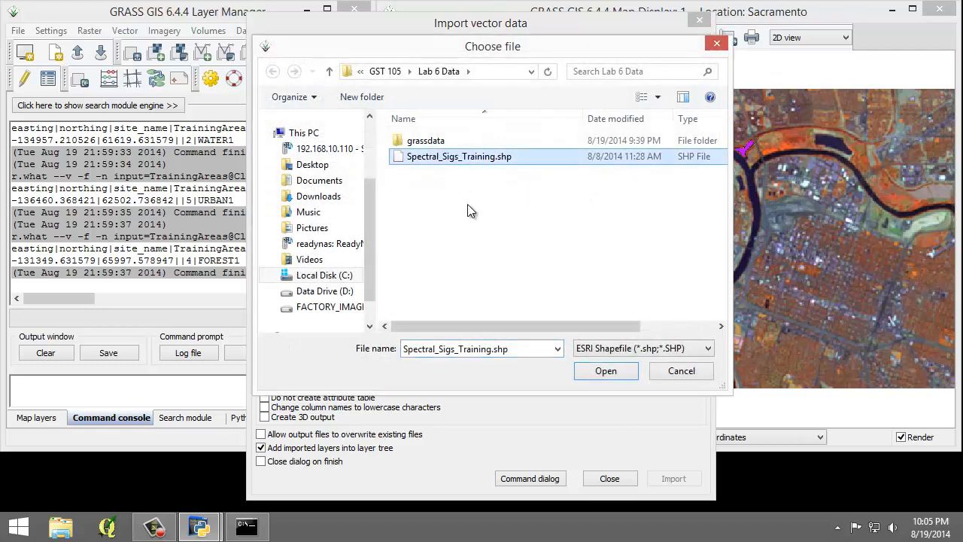
mouse_move(506, 281)
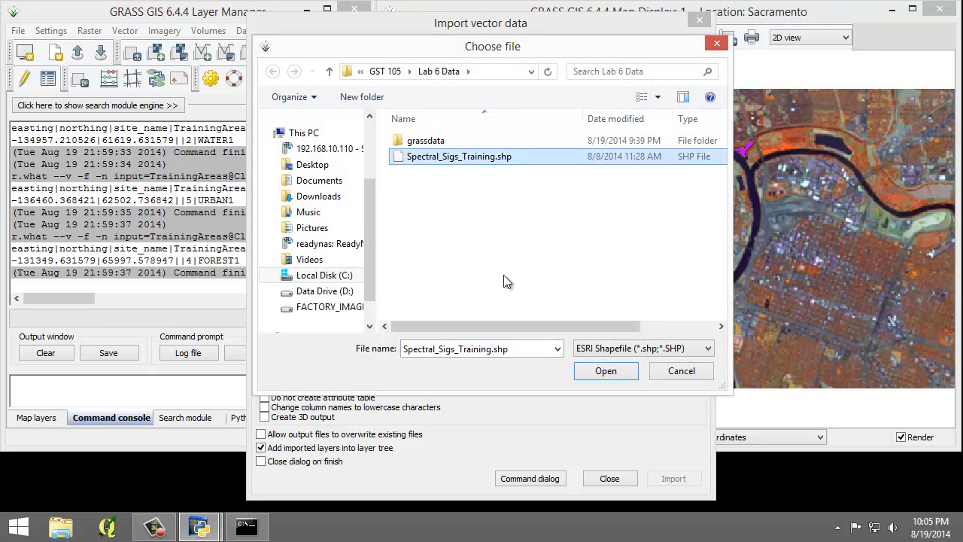
click(606, 370)
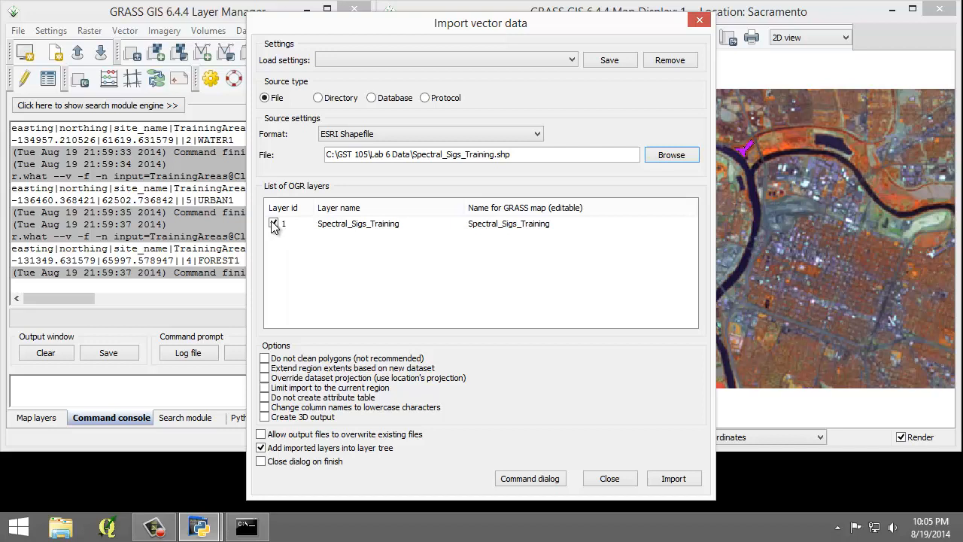
click(273, 223)
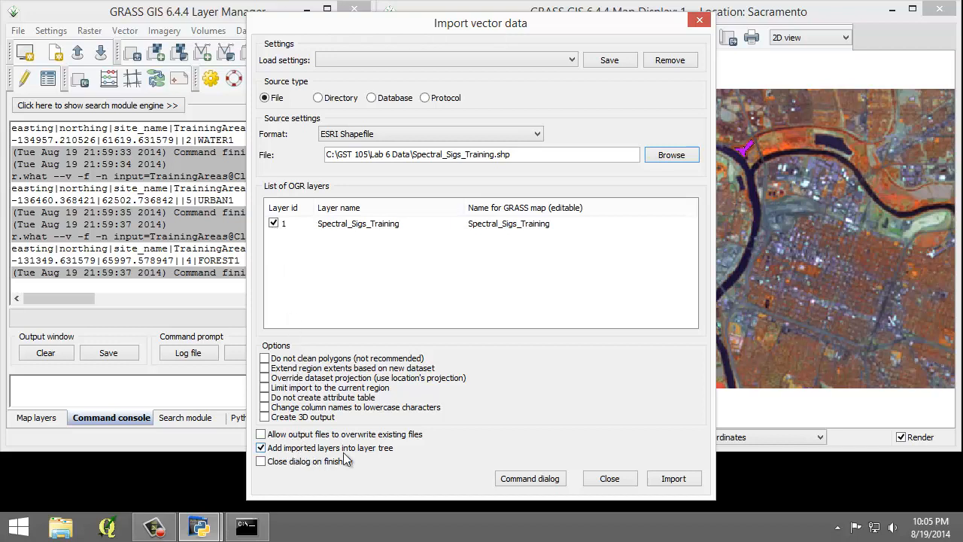
mouse_move(376, 456)
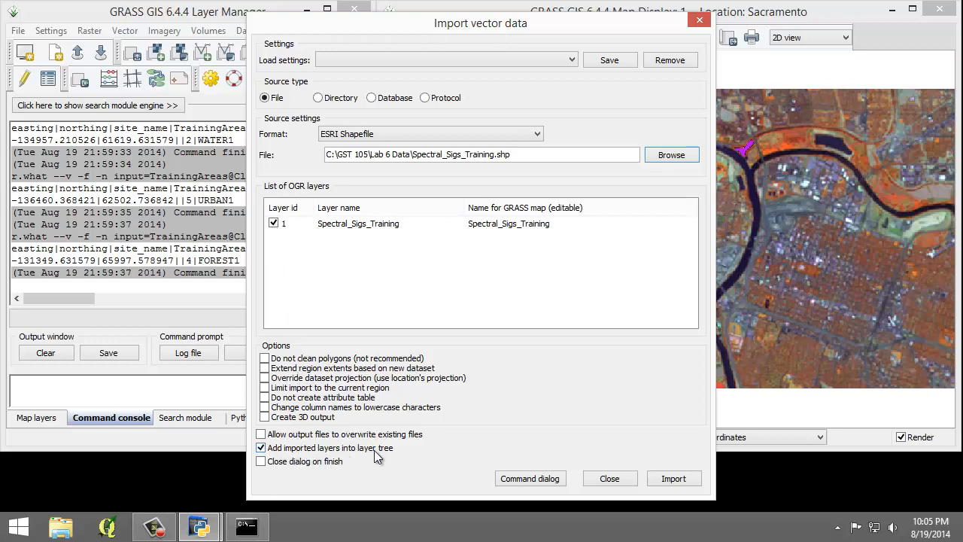
click(261, 448)
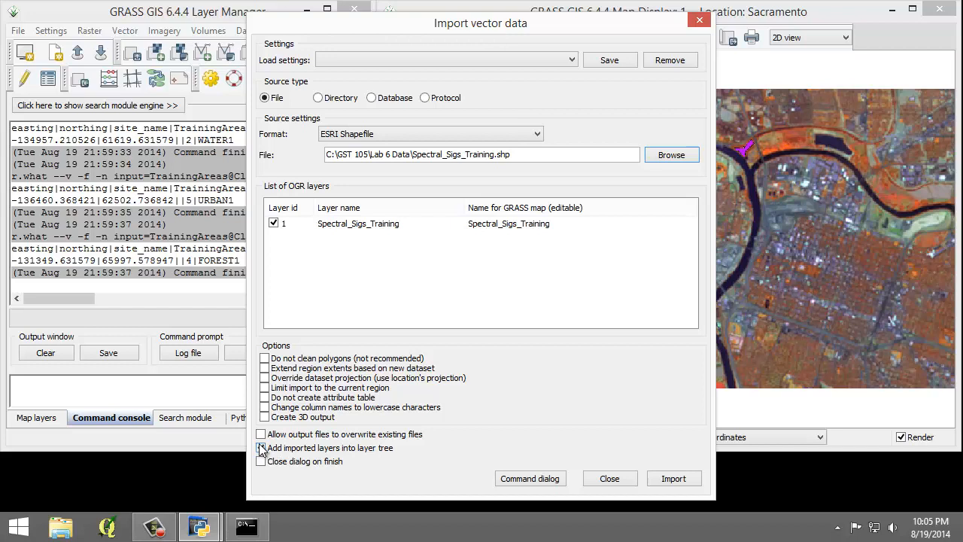
click(261, 447)
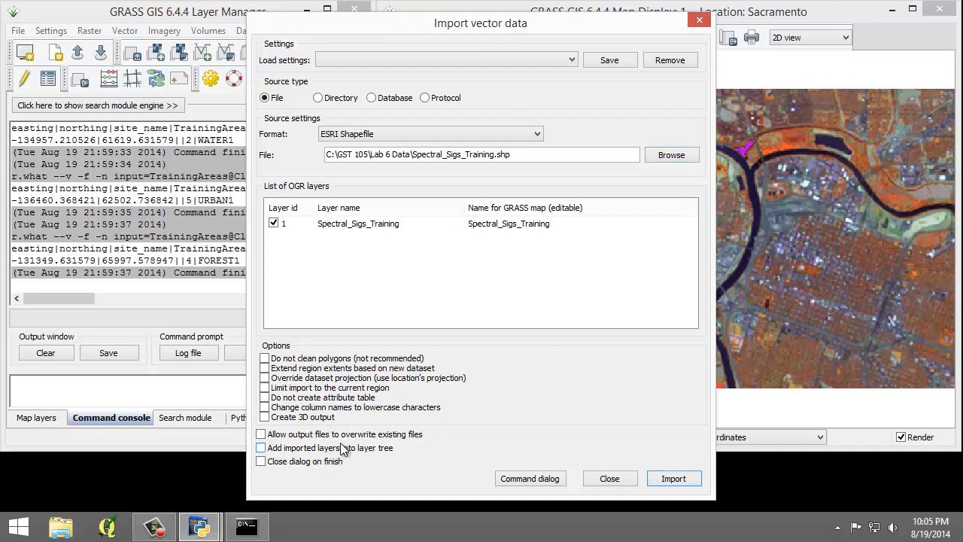
click(673, 477)
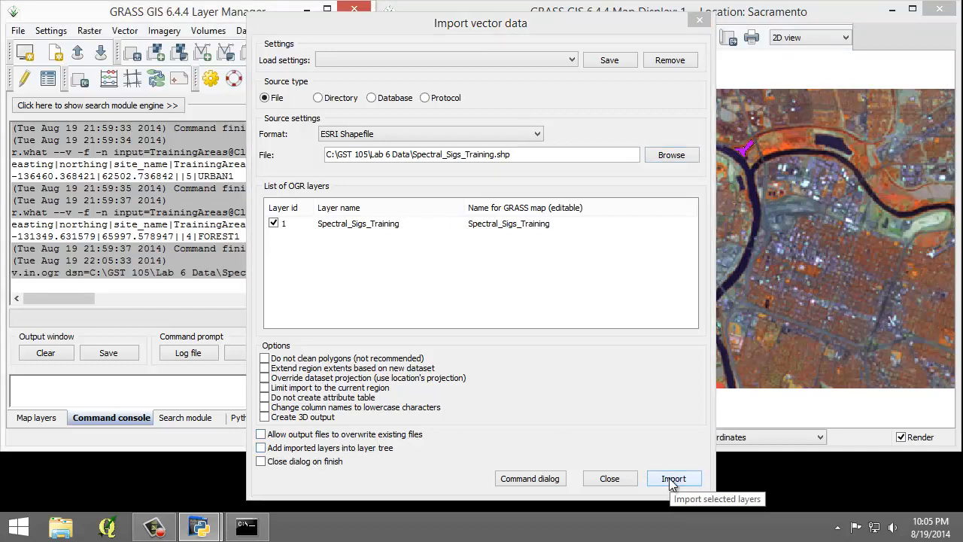
click(672, 478)
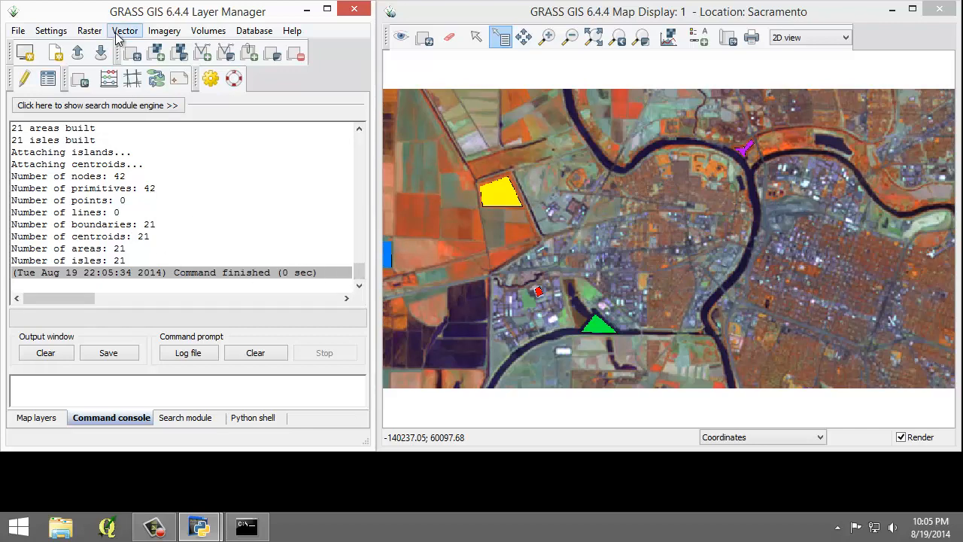
Step: Open Vector > Map type conversions > Vector to raster [v.to.rast]
click(125, 30)
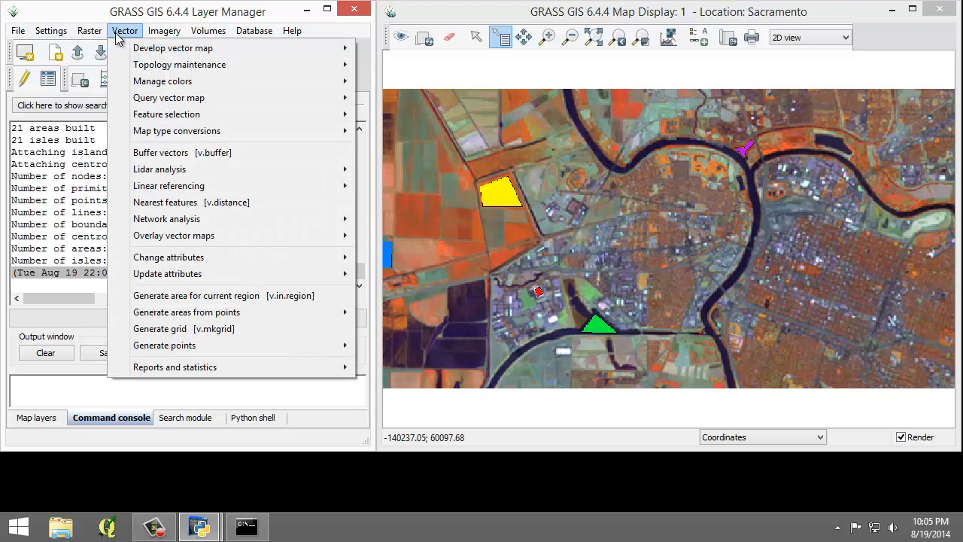
mouse_move(176, 130)
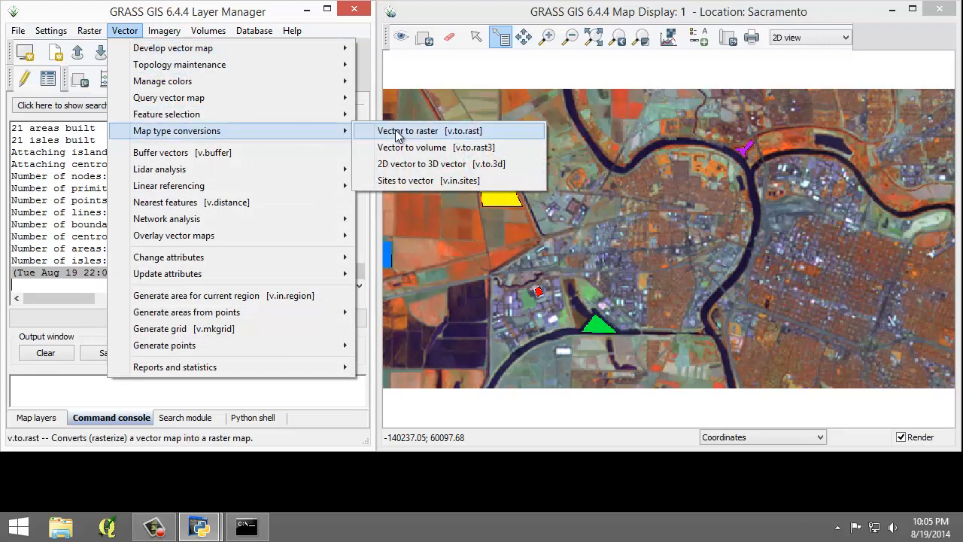
click(408, 130)
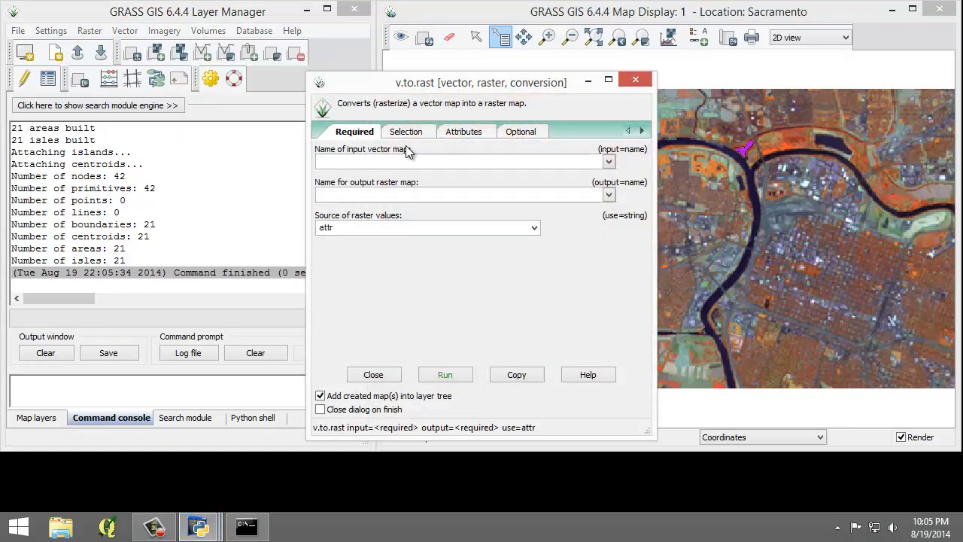
mouse_move(409, 157)
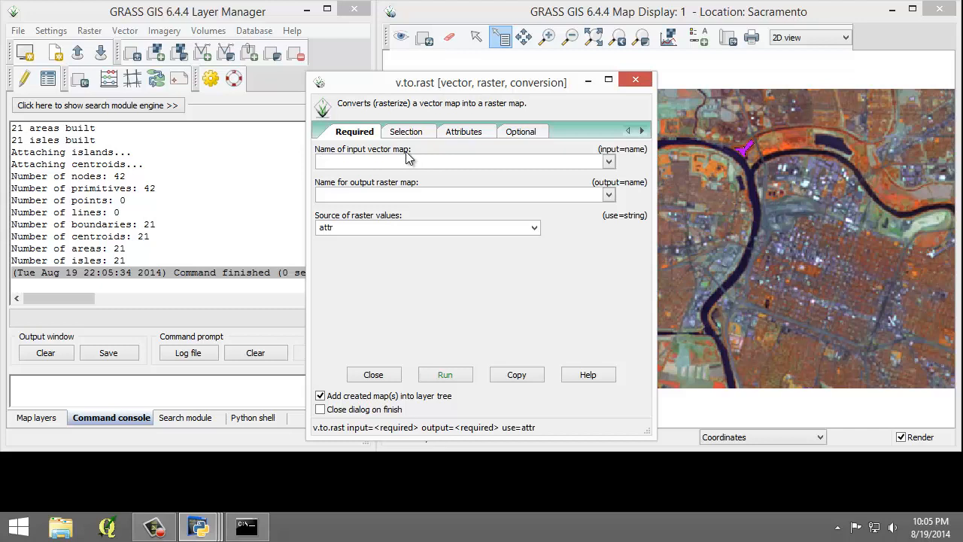
Step: Rasterize Spectral_Sigs_Training to TrainingAreas using Classvalue values and Classname labels
click(608, 161)
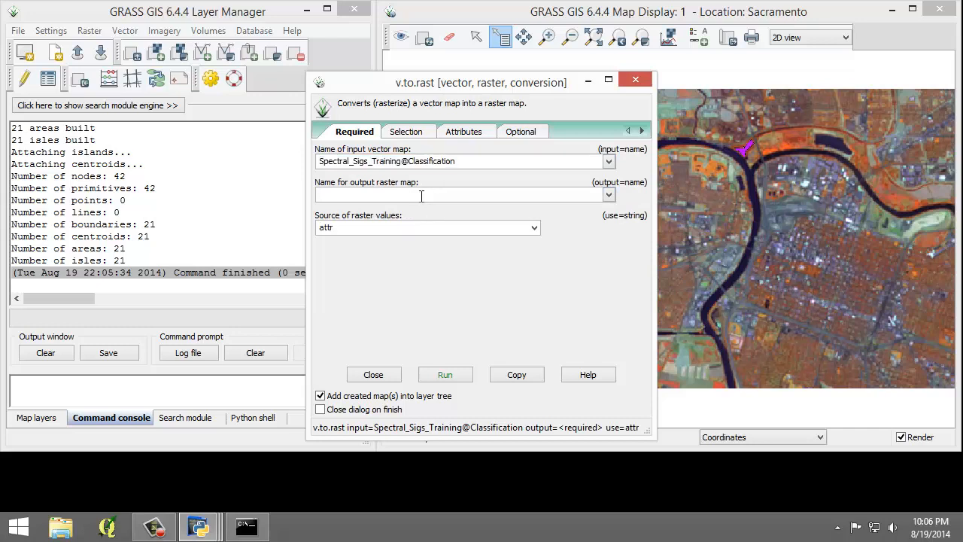
text(TrainingAreas)
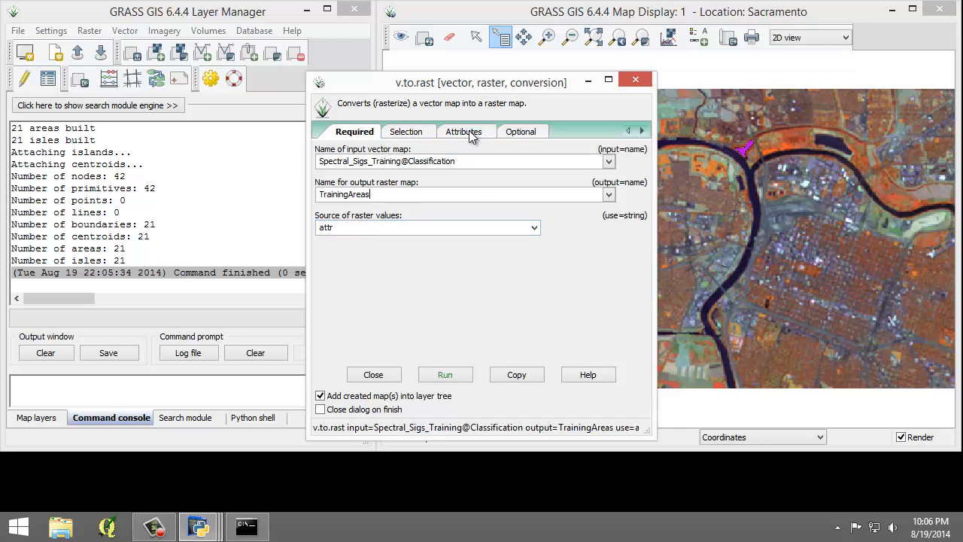
click(464, 131)
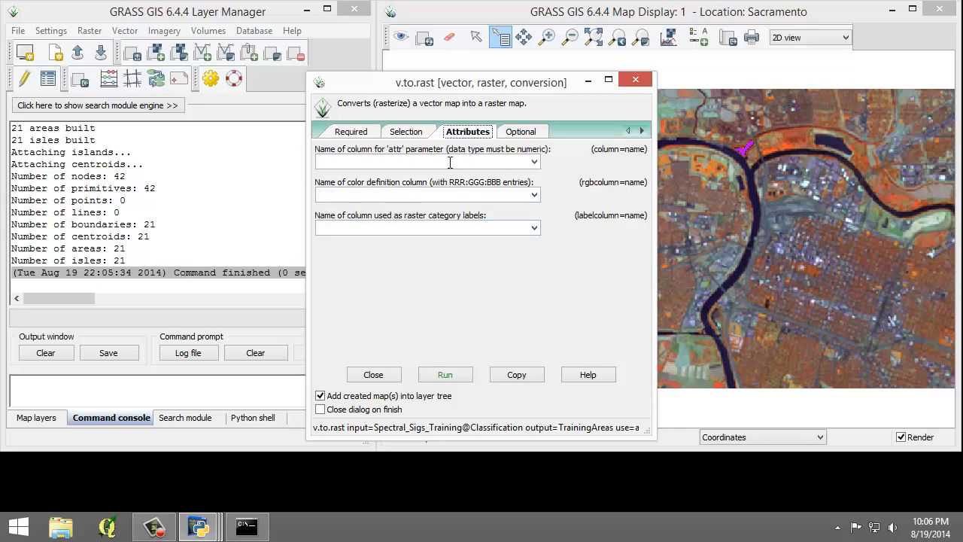
click(534, 162)
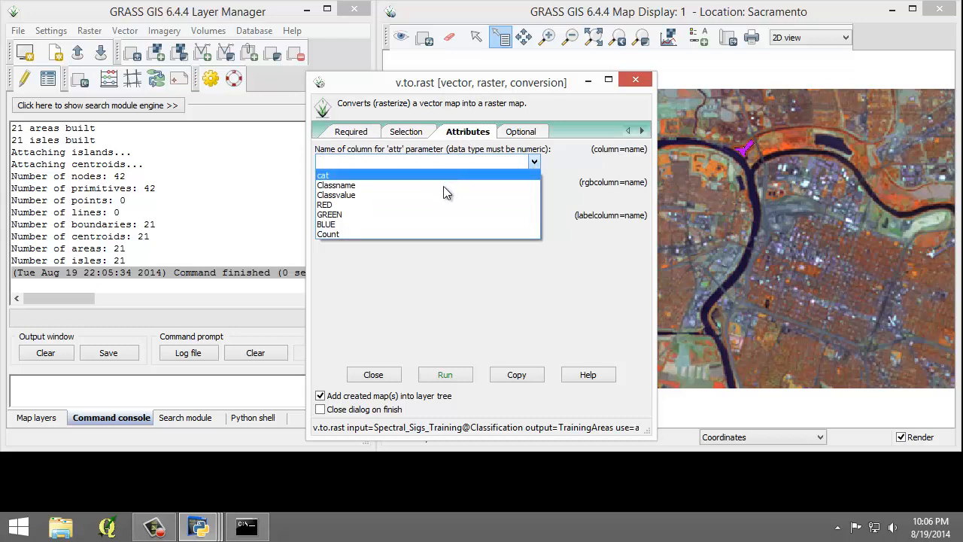
click(337, 195)
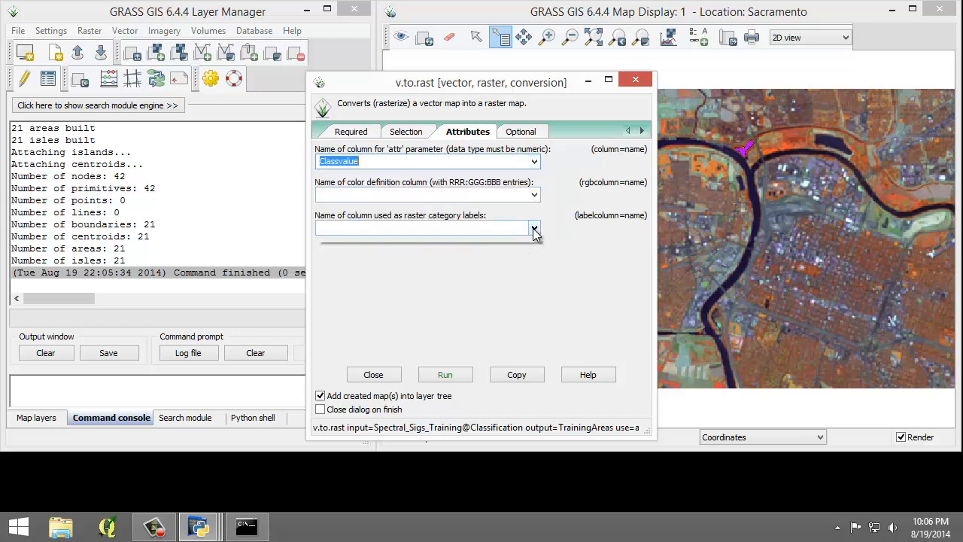
click(534, 228)
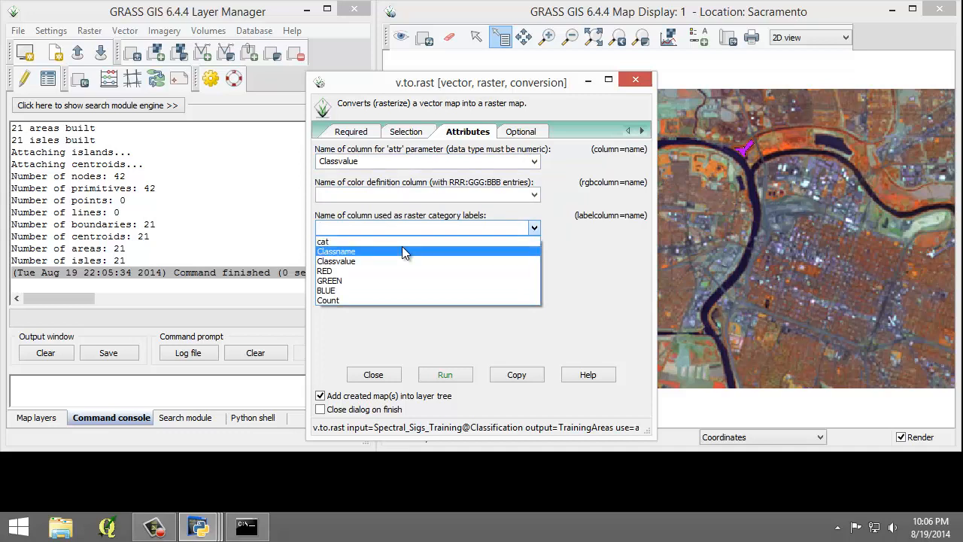
click(336, 251)
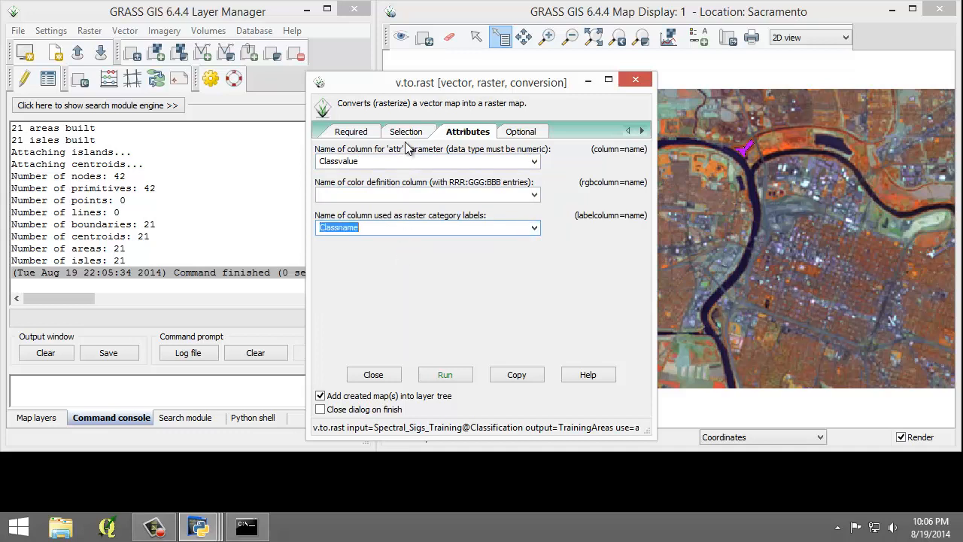
Step: Enable overwriting existing output and run the conversion of all 21 areas
click(524, 131)
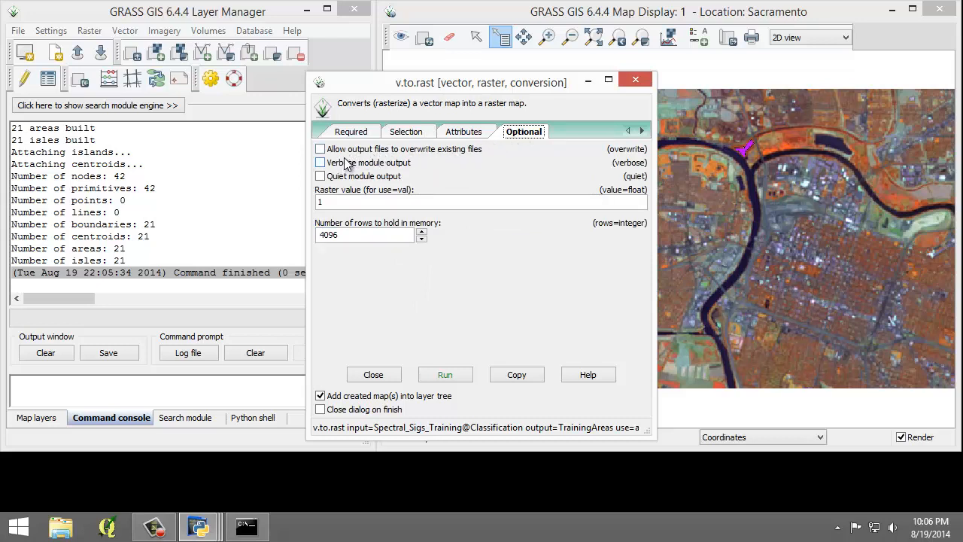
click(321, 149)
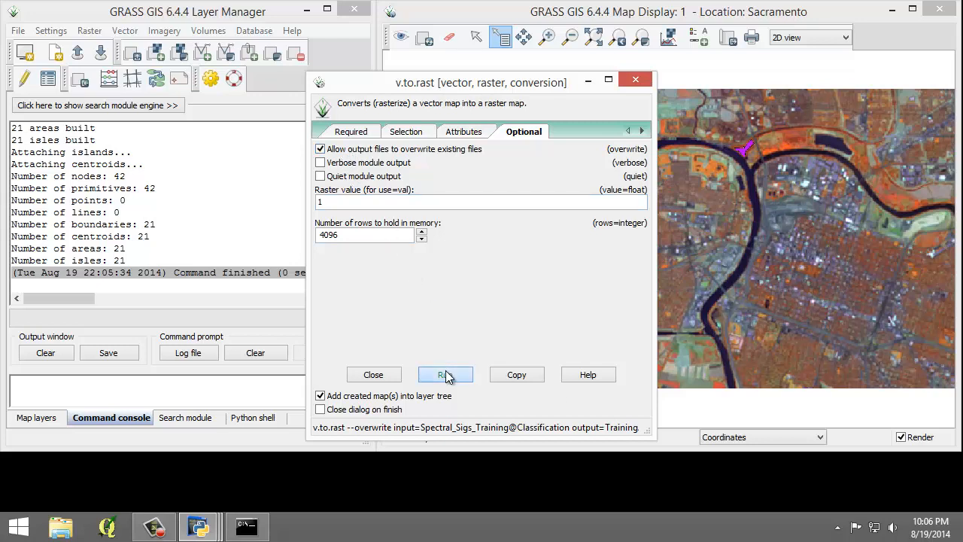
click(445, 374)
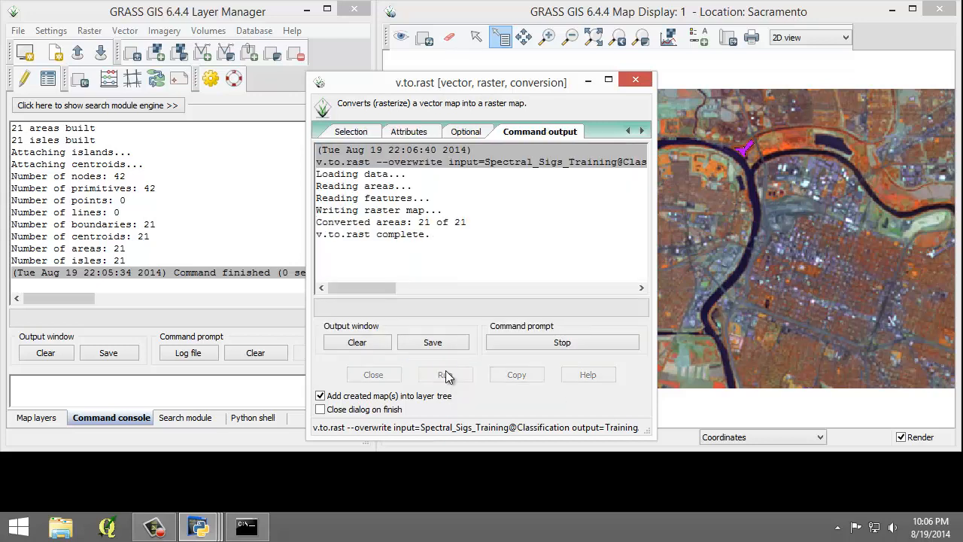
click(445, 374)
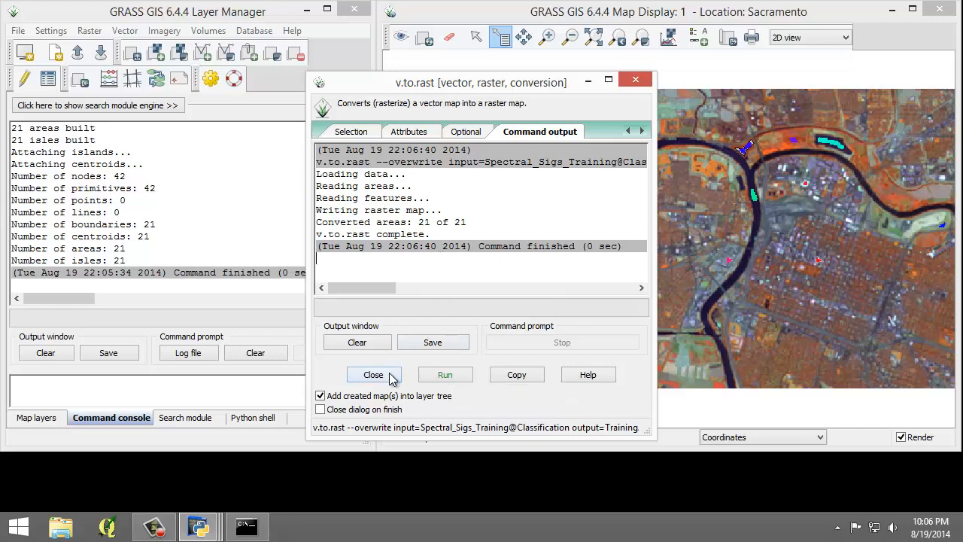
click(373, 375)
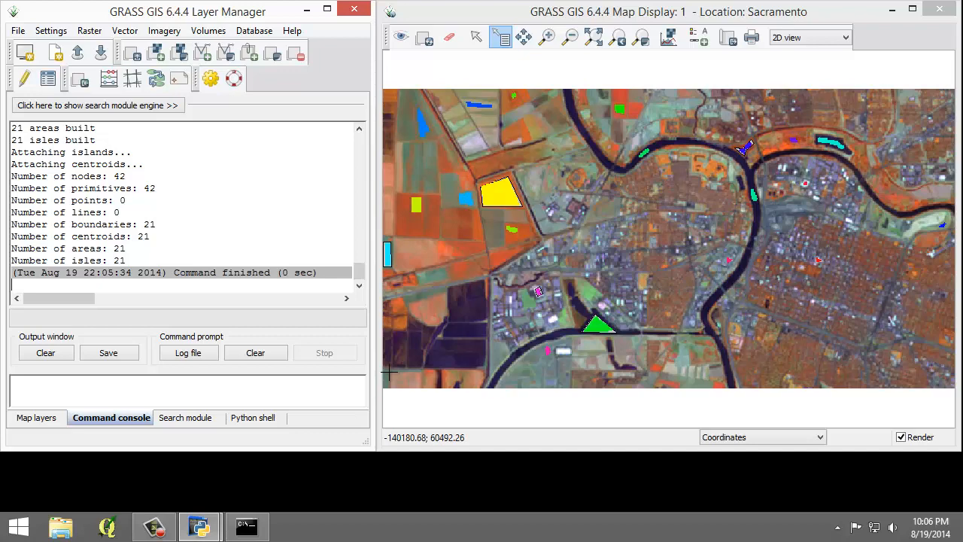
Step: Show the Map layers list with TrainingAreas at the top
click(36, 418)
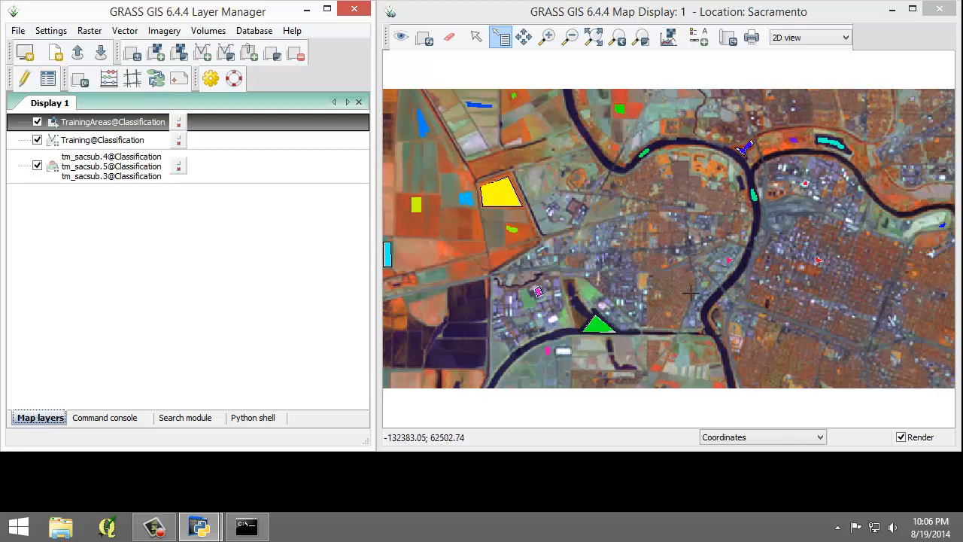
mouse_move(691, 292)
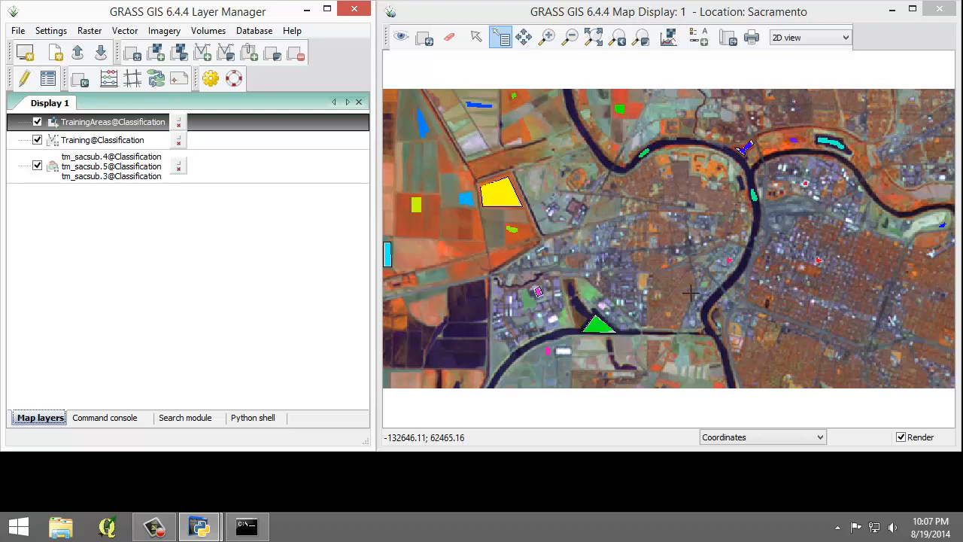
Step: Open i.gensig with training map TrainingAreas and group and subgroup tm_sacsub_group
click(164, 31)
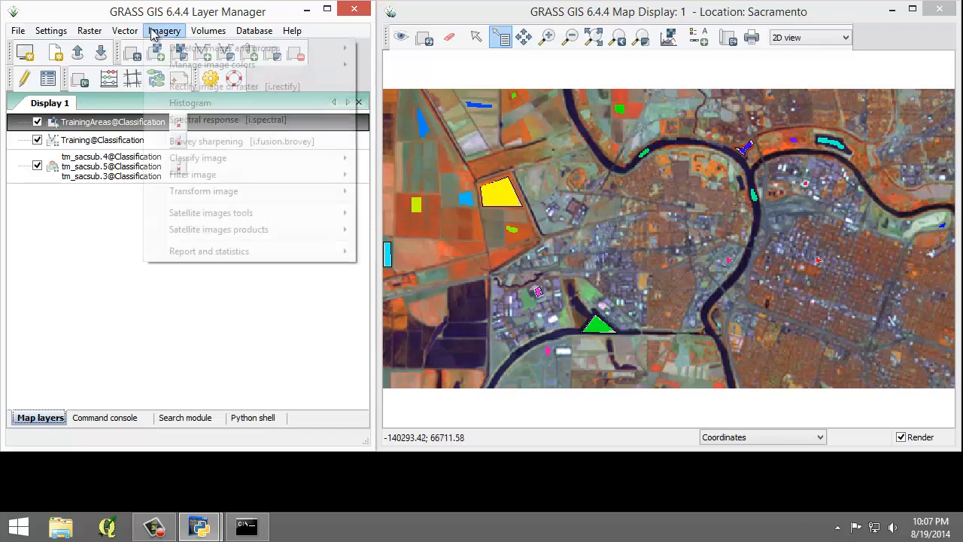
mouse_move(233, 147)
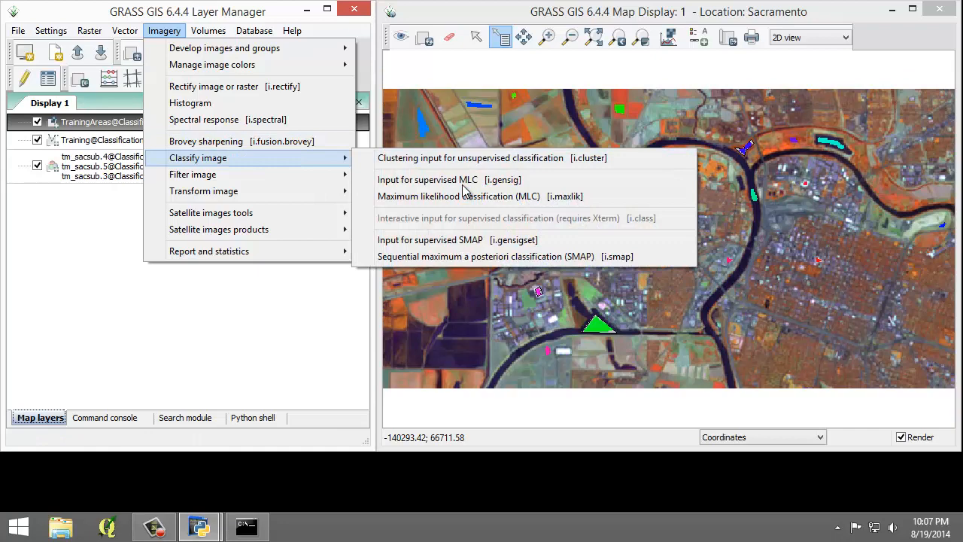
click(427, 179)
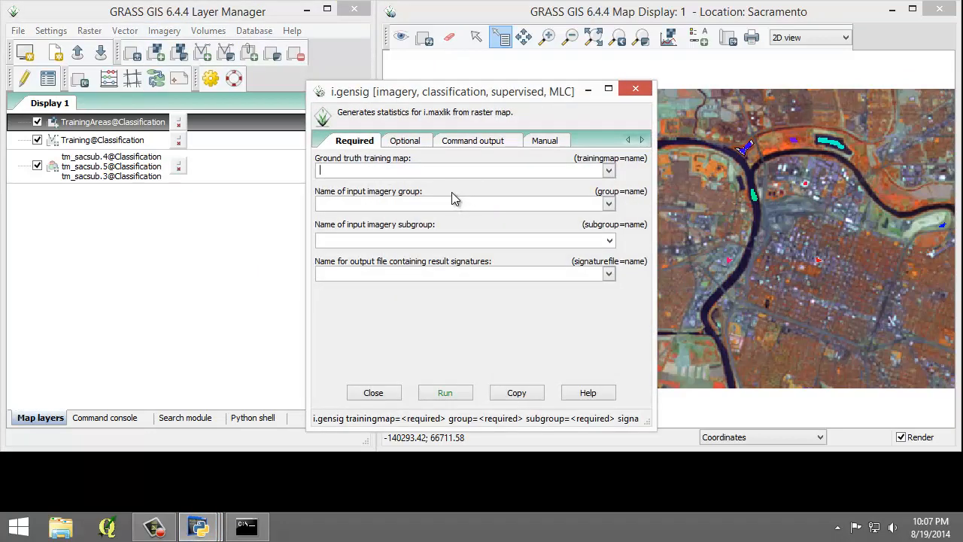
mouse_move(404, 188)
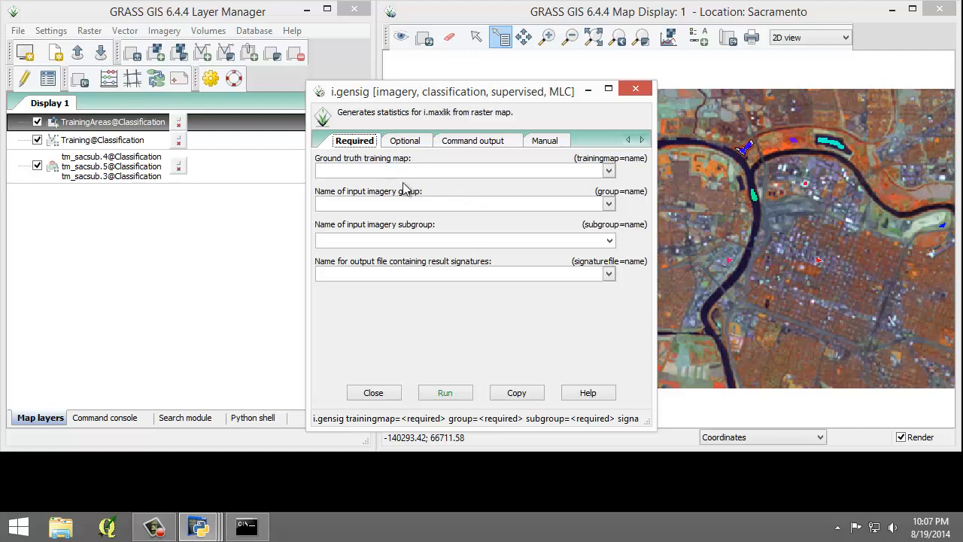
click(609, 170)
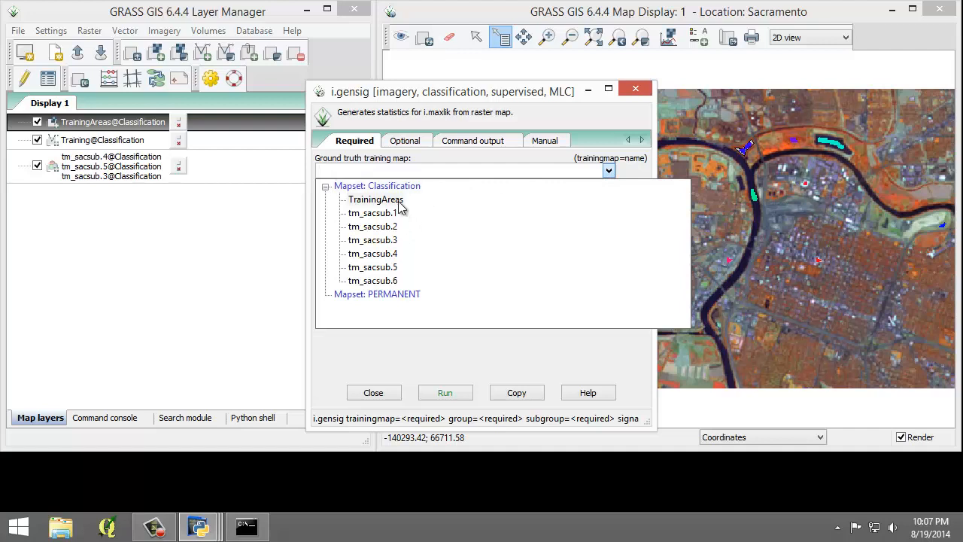
click(376, 198)
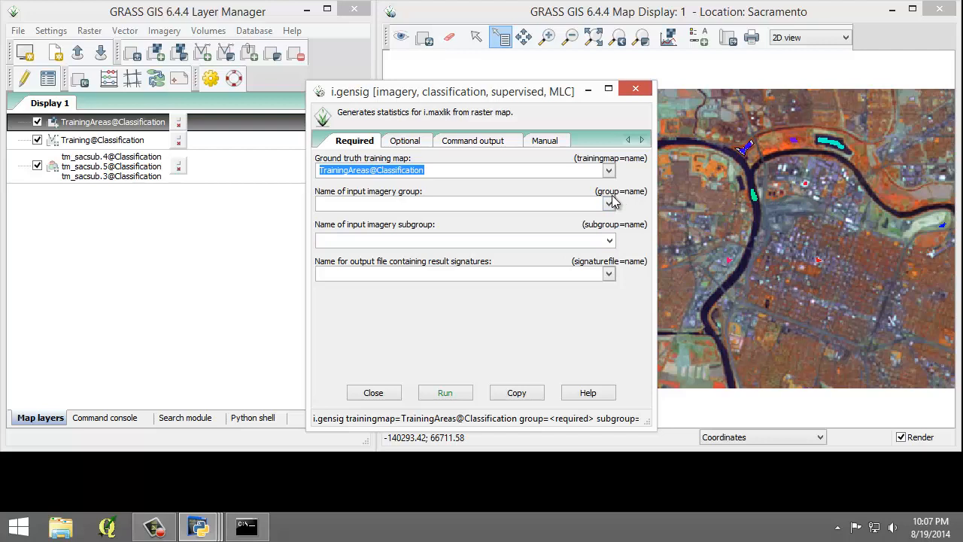
click(608, 203)
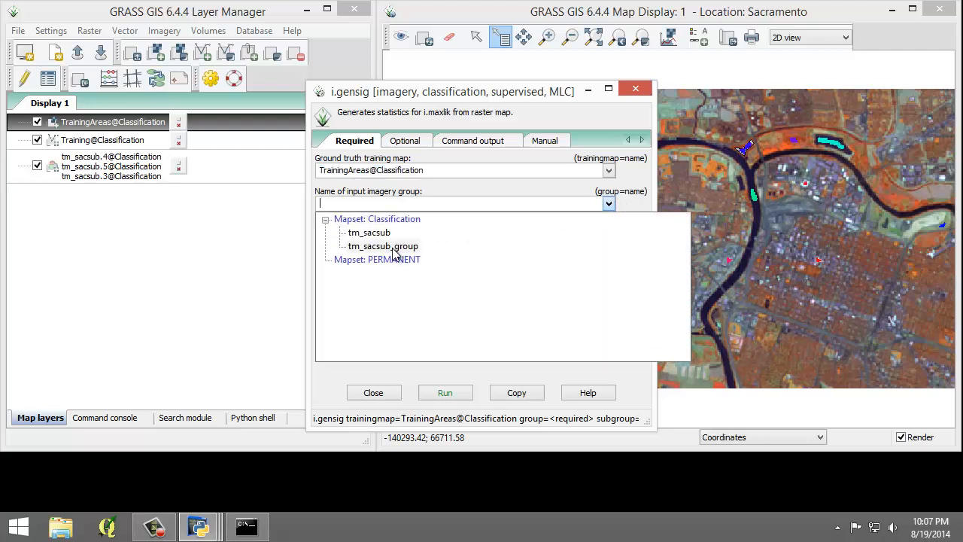
click(382, 246)
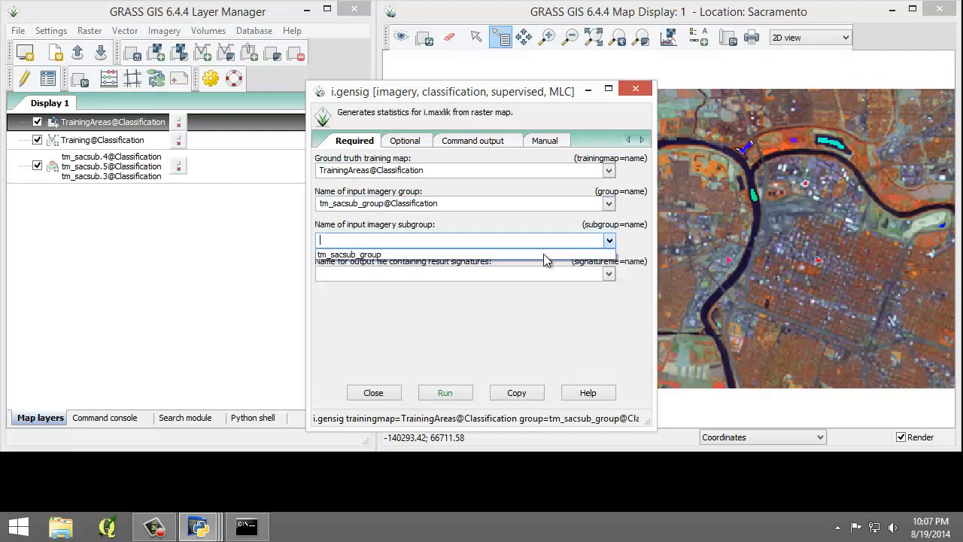
click(349, 254)
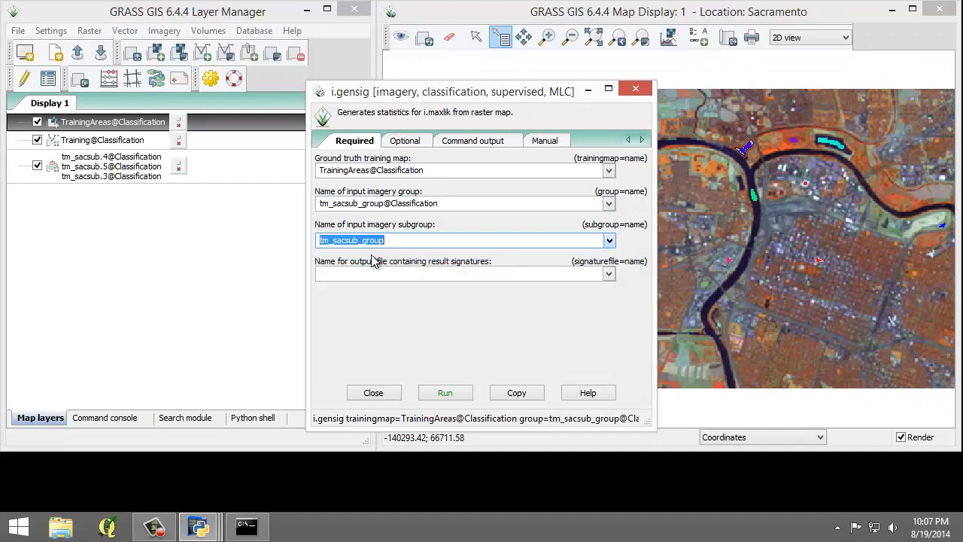
Step: Save signatures as TrainingSignatures, run it finding 21 classes, and open File Explorer
text(TrainingSig)
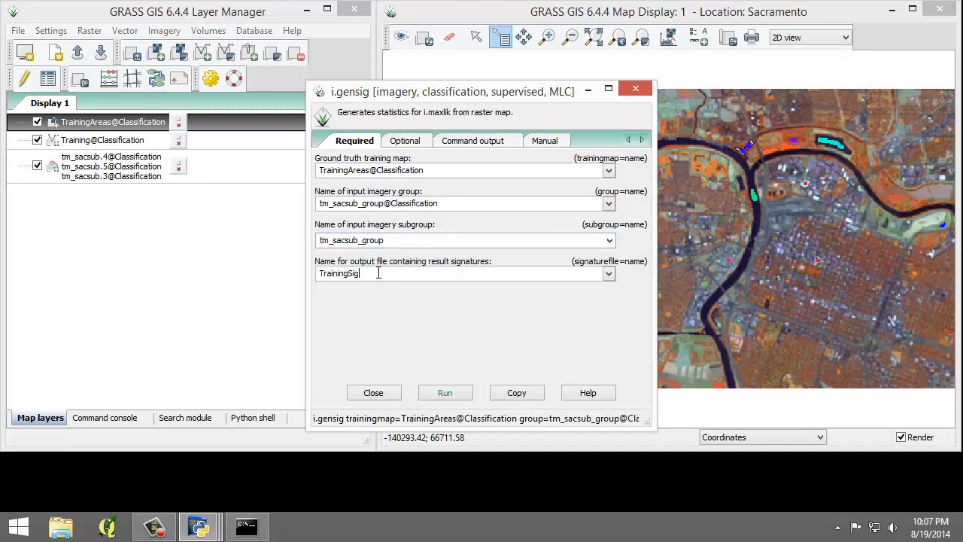
text(natures)
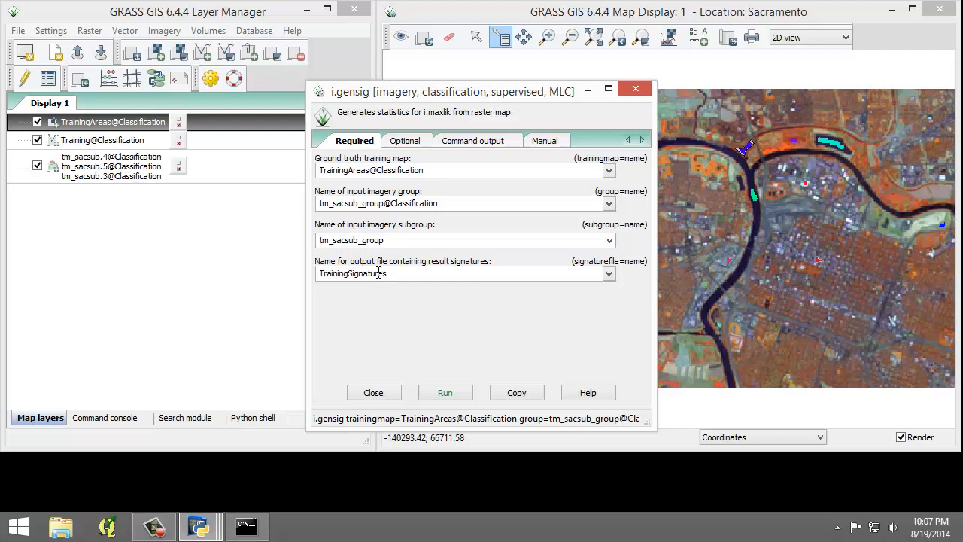
mouse_move(445, 392)
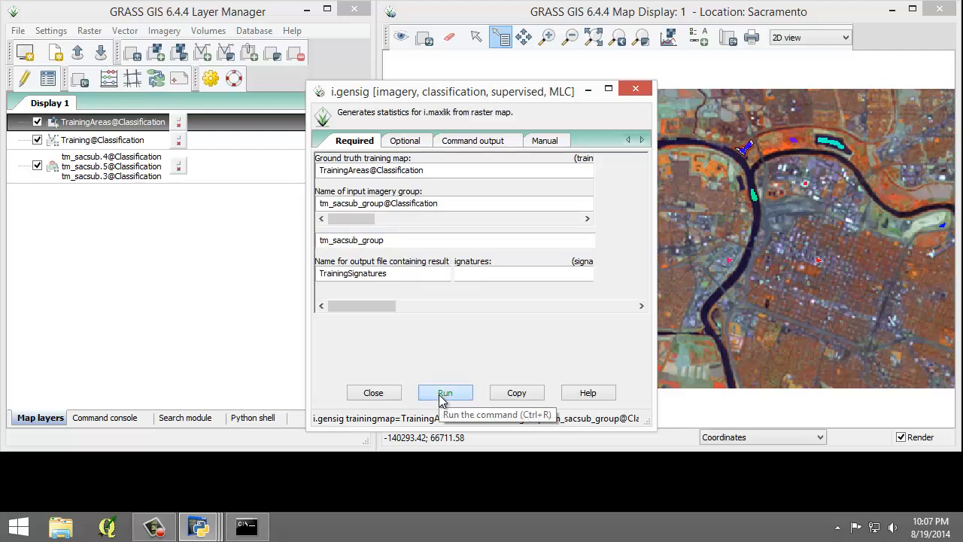
click(445, 392)
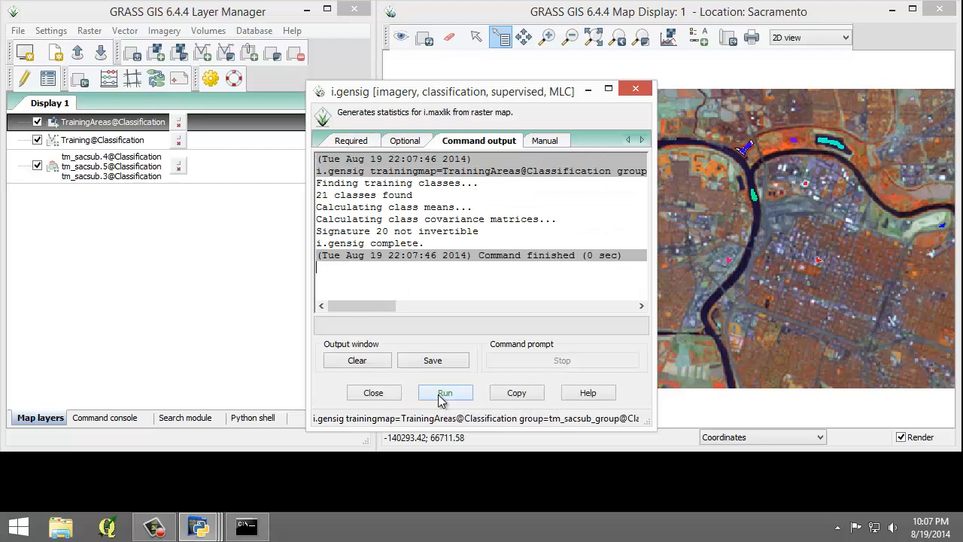
mouse_move(445, 392)
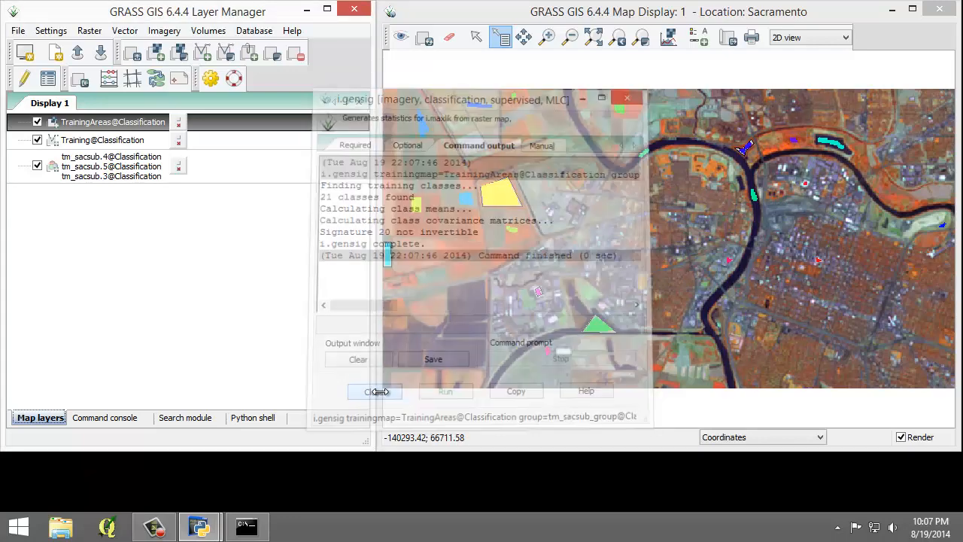
click(374, 391)
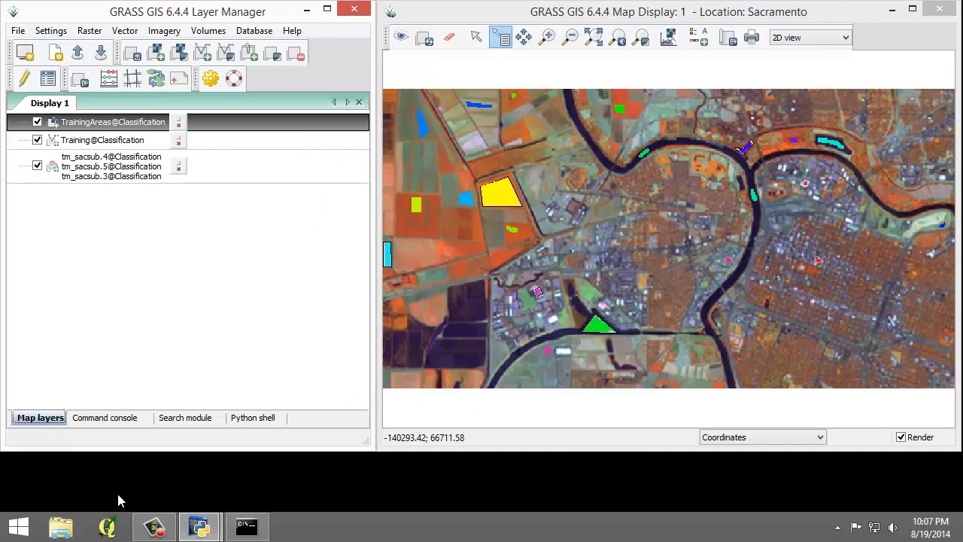
click(61, 527)
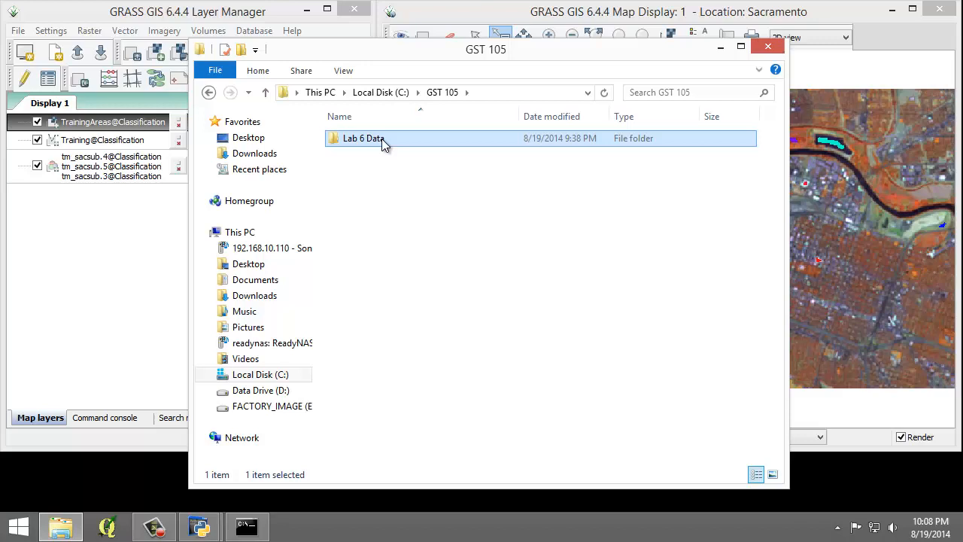
Step: Browse from Lab 6 Data into the tm_sacsub_group subgroup's sig folder
double_click(364, 138)
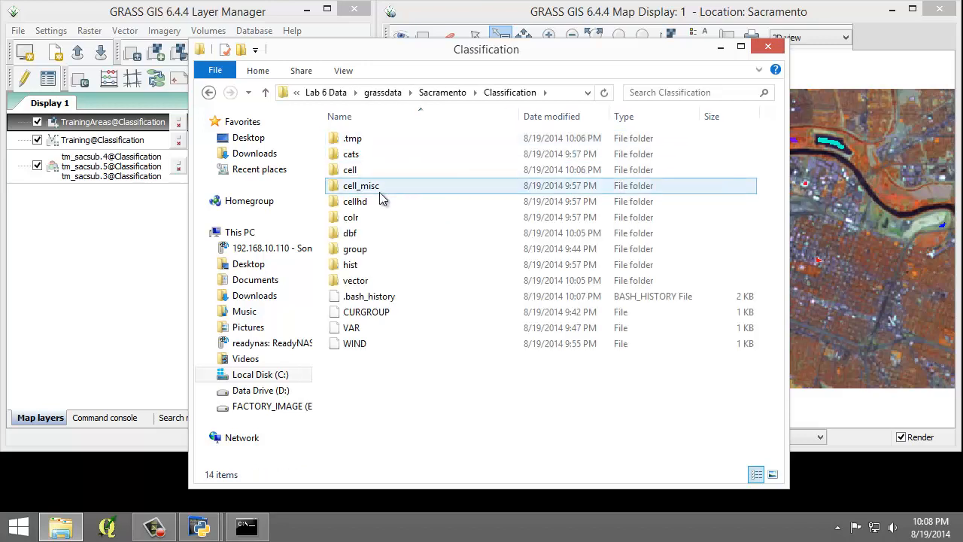
double_click(354, 248)
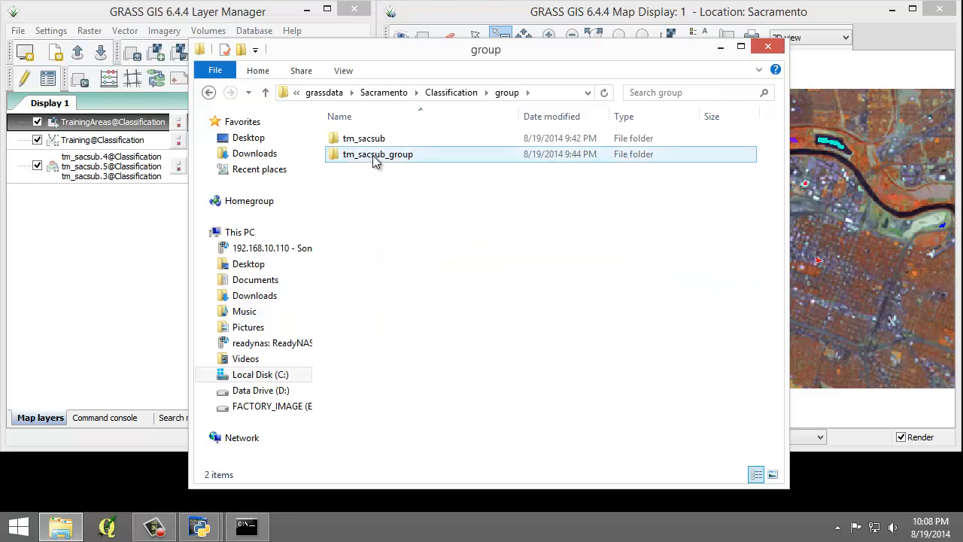
double_click(377, 154)
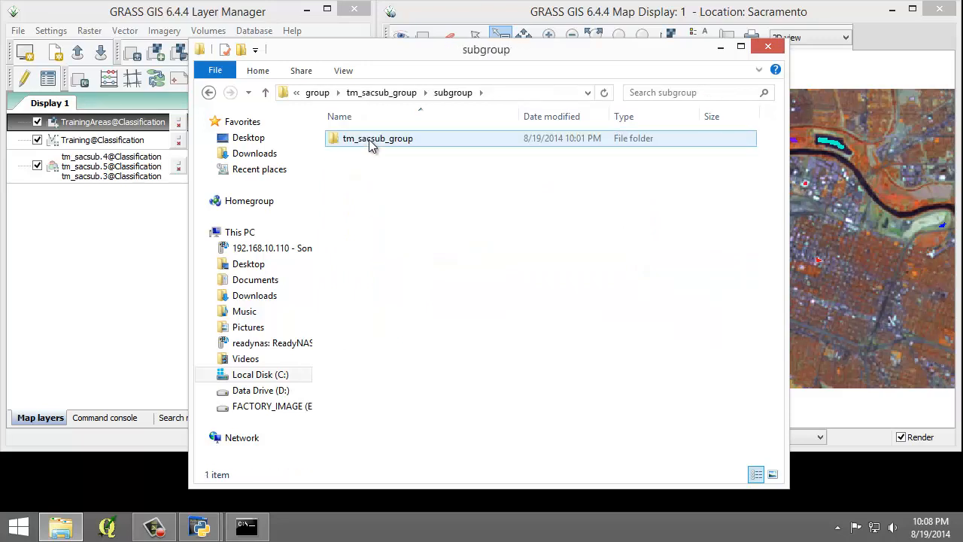
double_click(377, 137)
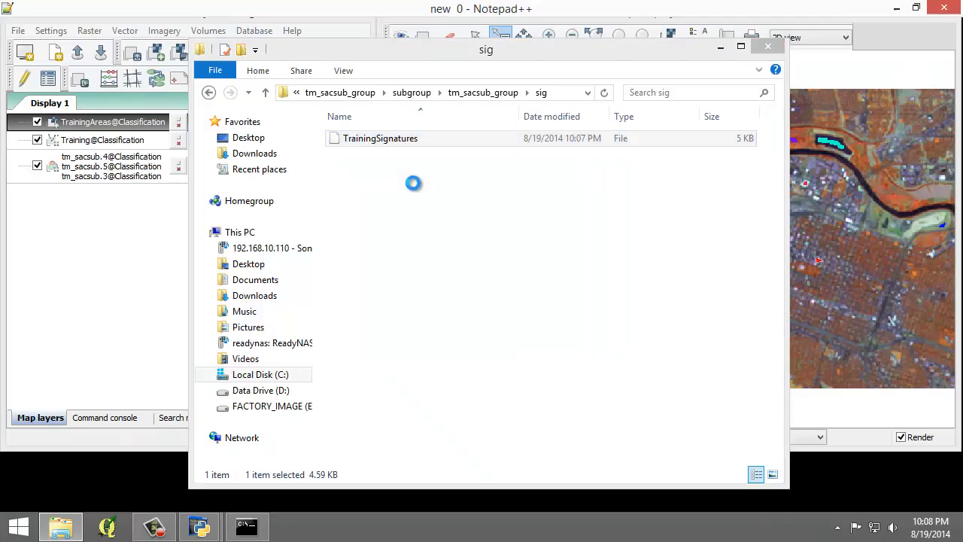
Step: Open TrainingSignatures in Notepad++ and scroll through the AG, WATER, GRASS and URBAN signatures
double_click(380, 138)
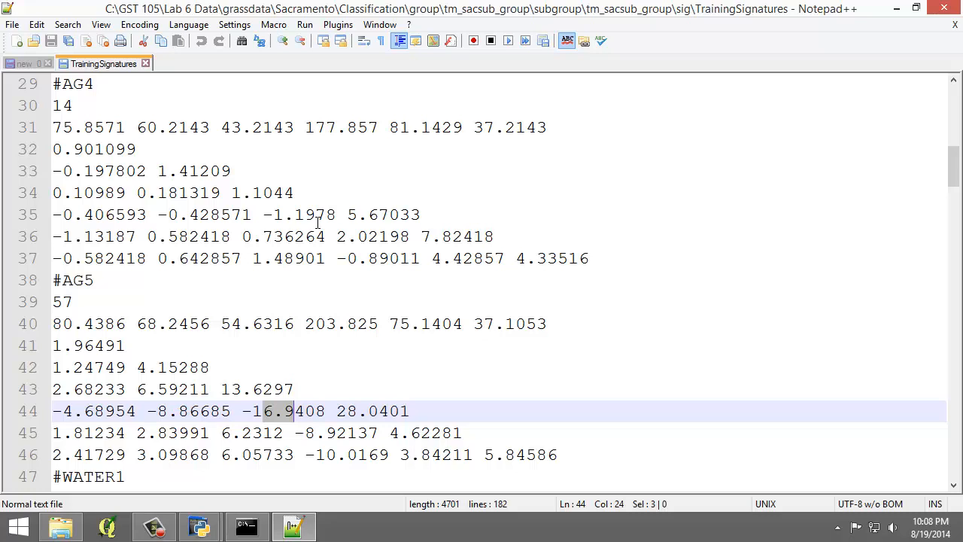
mouse_move(172, 187)
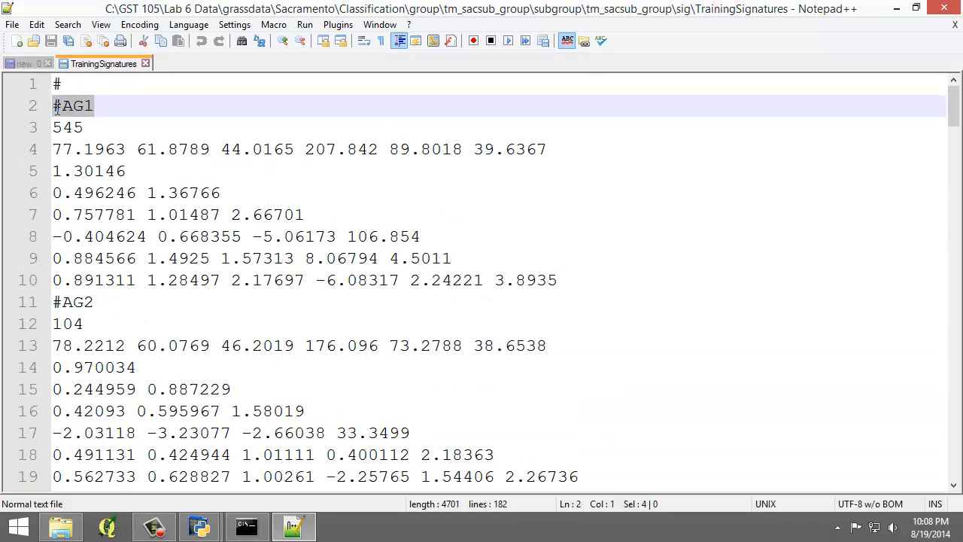
scroll(down, 3)
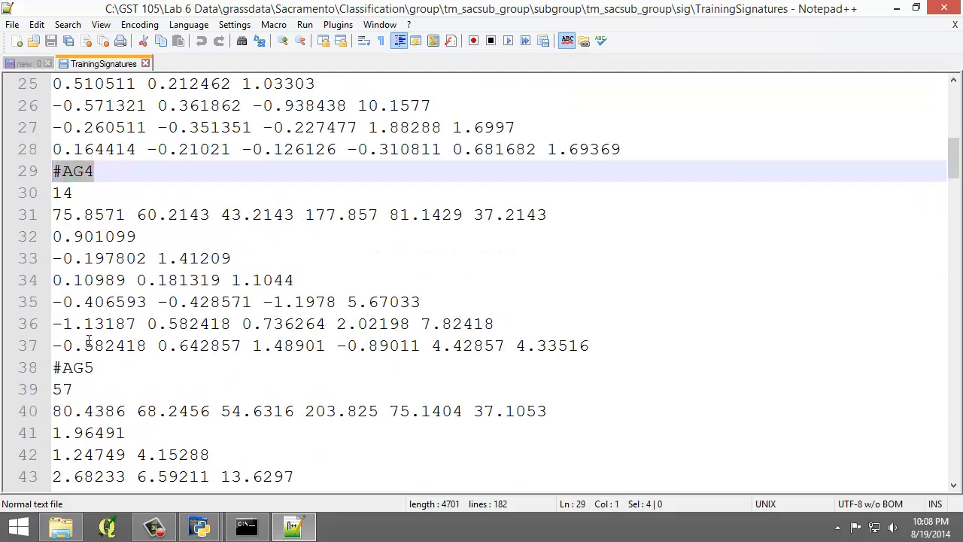
scroll(down, 3)
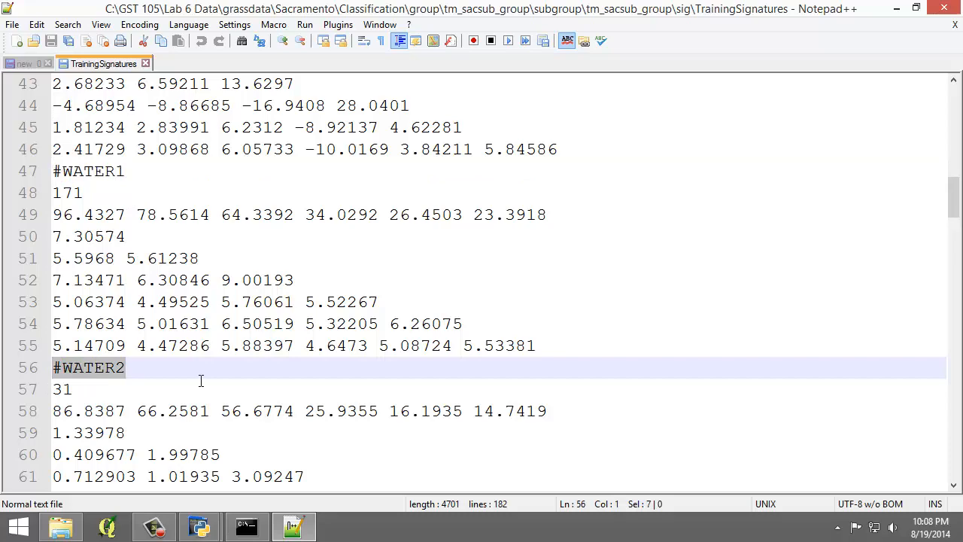
scroll(down, 3)
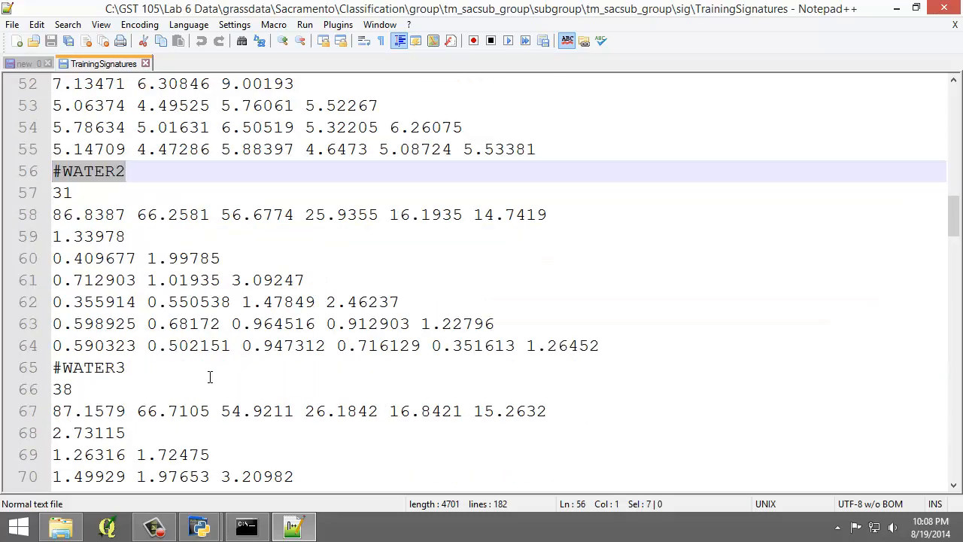
mouse_move(213, 377)
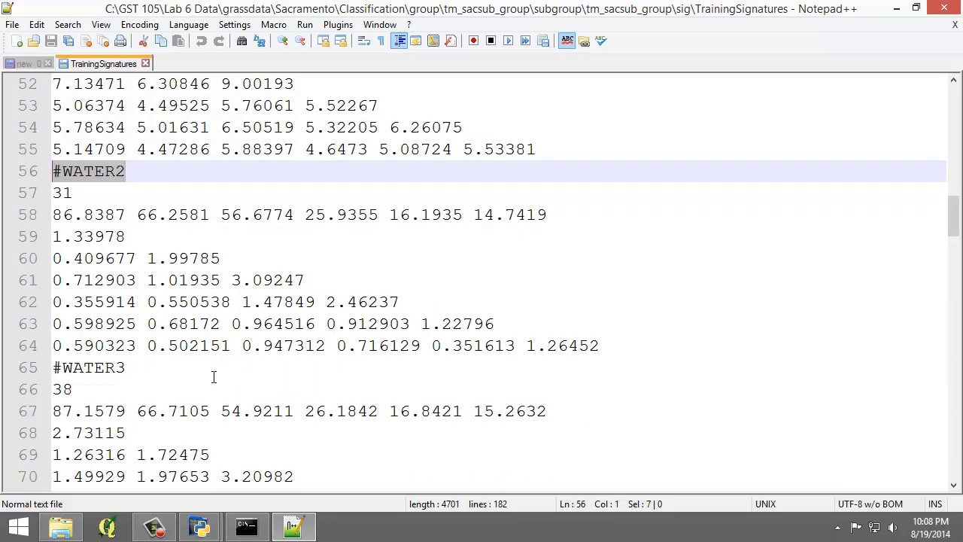
scroll(down, 3)
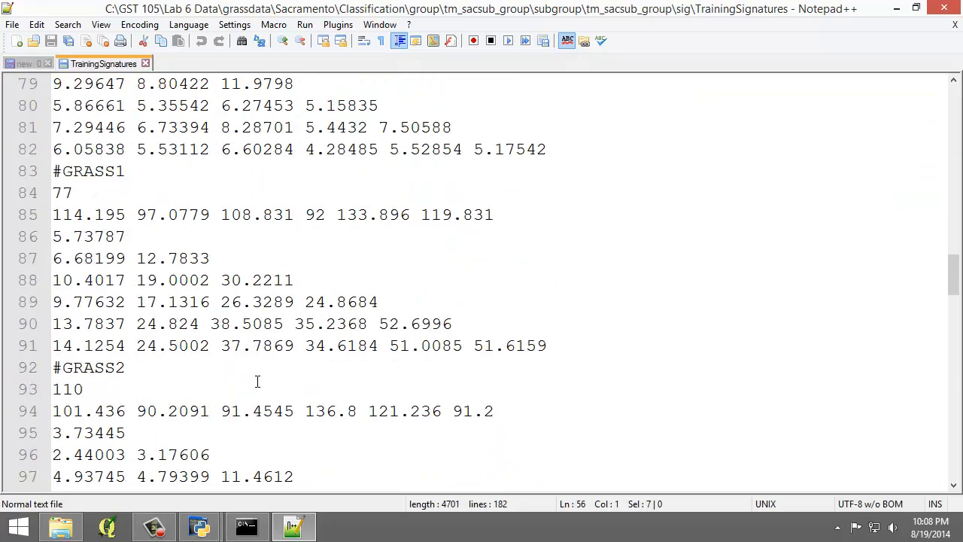
scroll(down, 3)
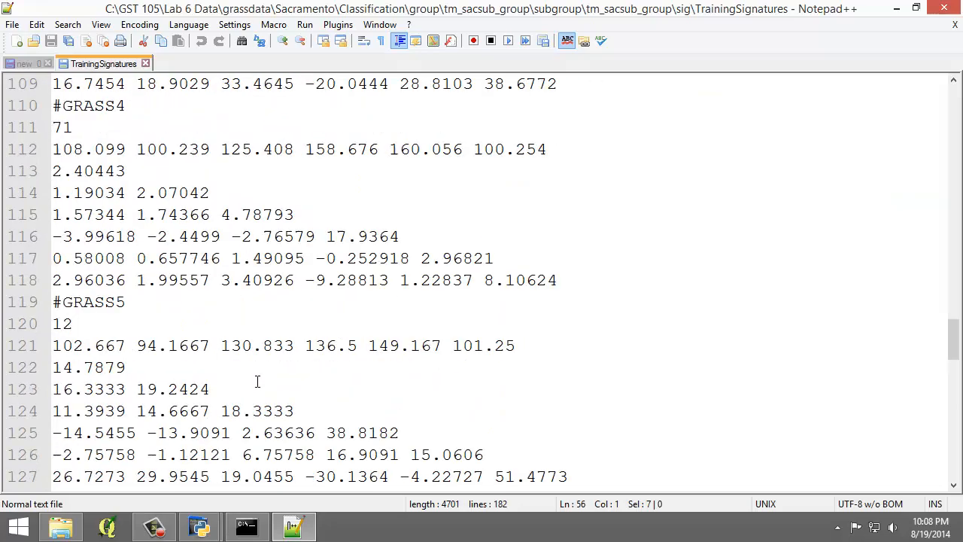
scroll(down, 3)
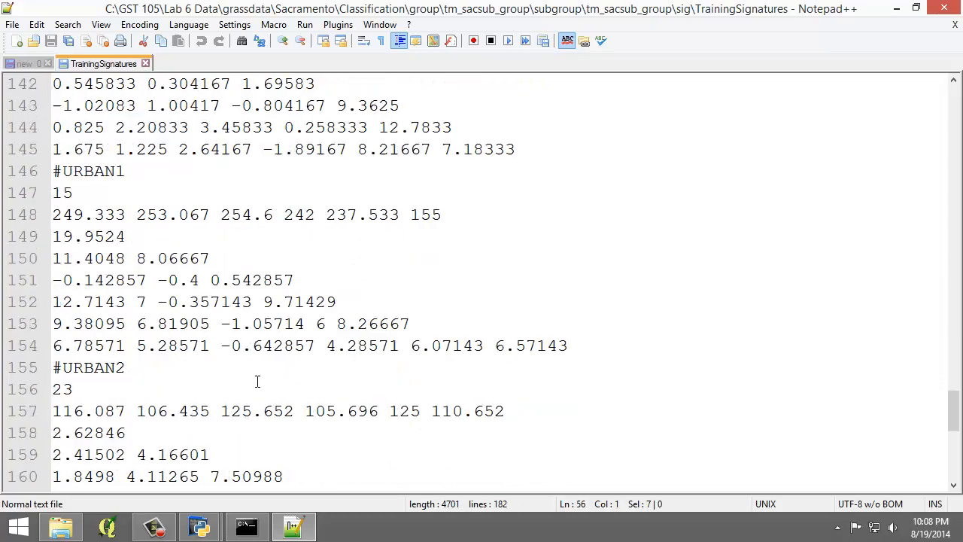
scroll(down, 3)
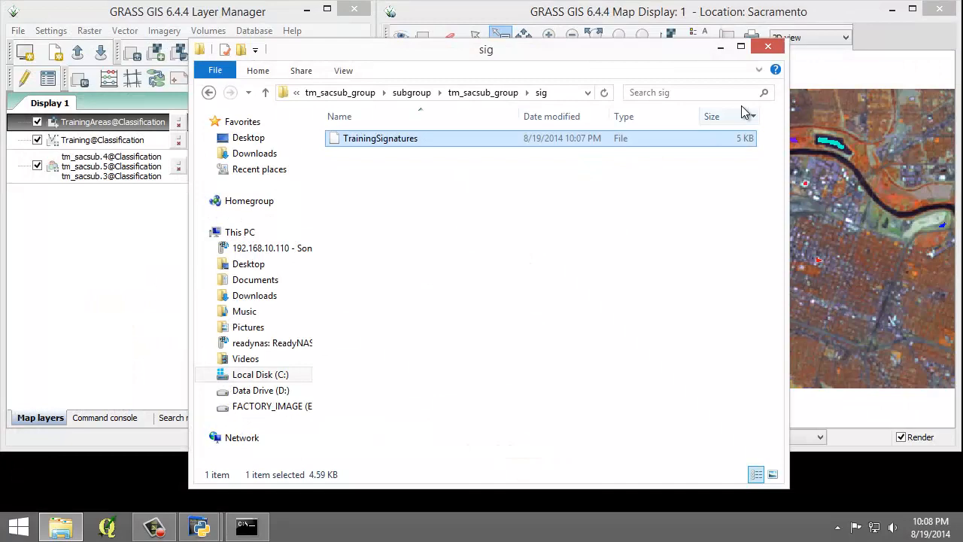
Step: Close the sig folder and launch Imagery > Classify image > Maximum likelihood classification (i.maxlik)
click(768, 46)
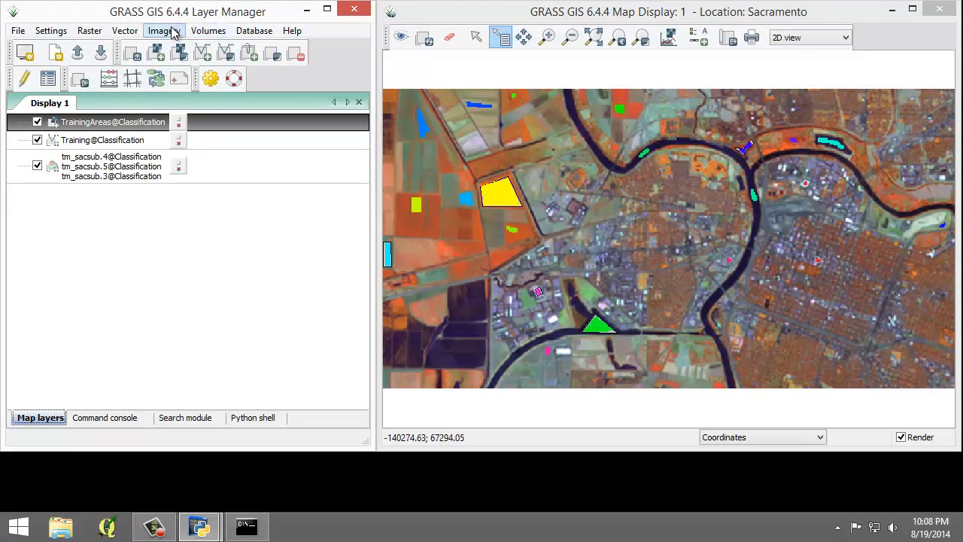
click(163, 30)
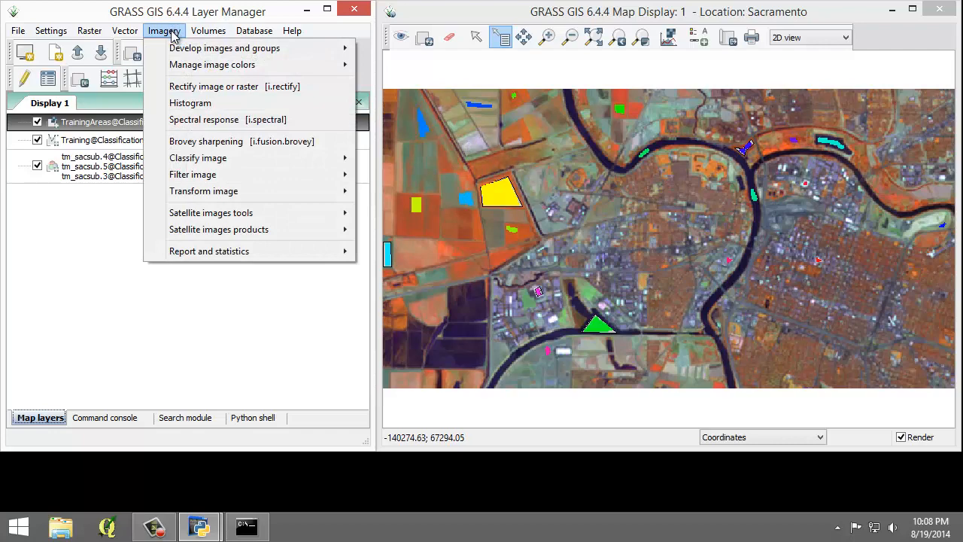
mouse_move(198, 157)
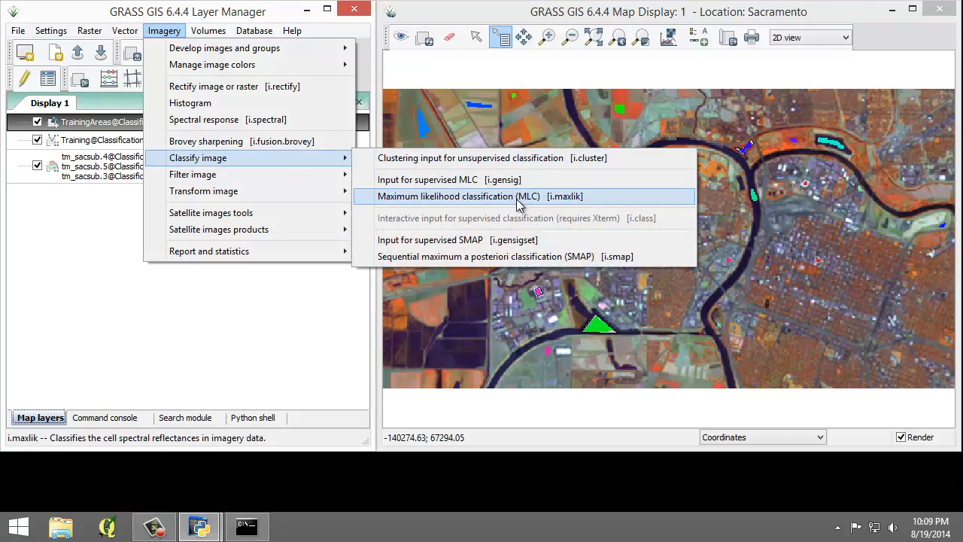
click(467, 195)
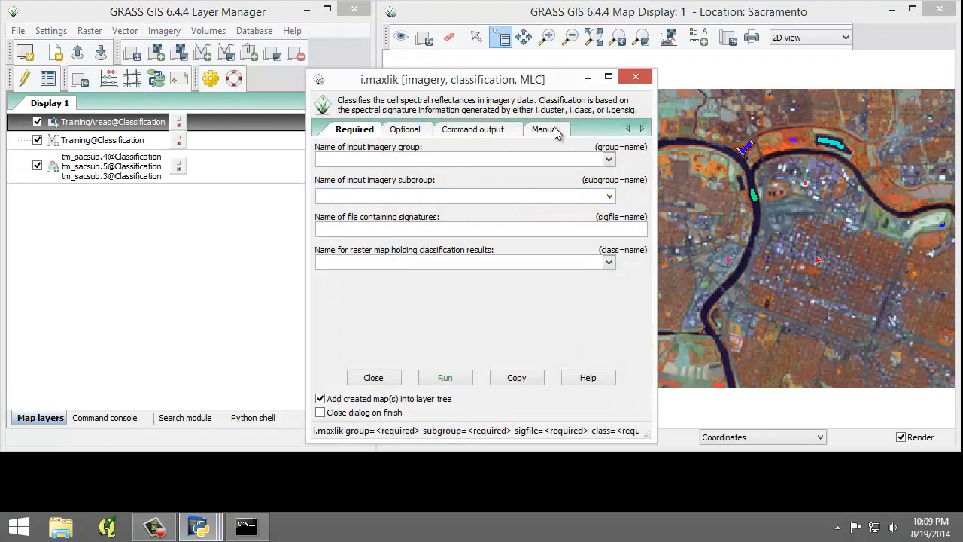
Step: Check the i.maxlik manual, then set group and subgroup to tm_sacsub_group
click(546, 129)
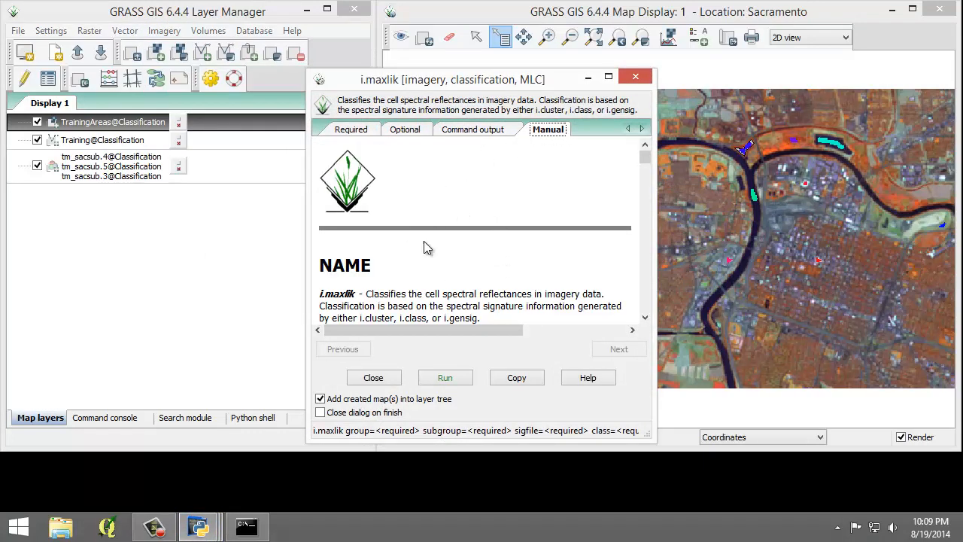
mouse_move(435, 242)
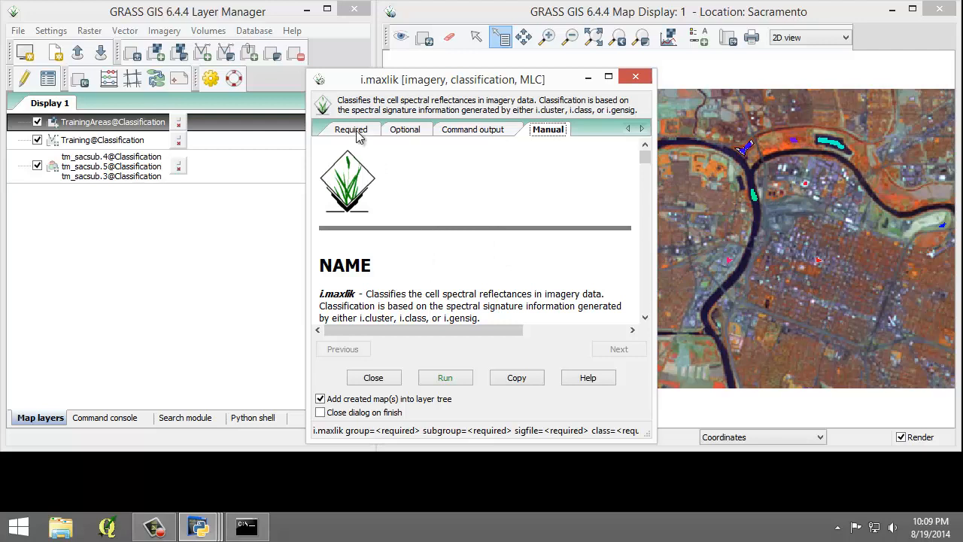
click(354, 129)
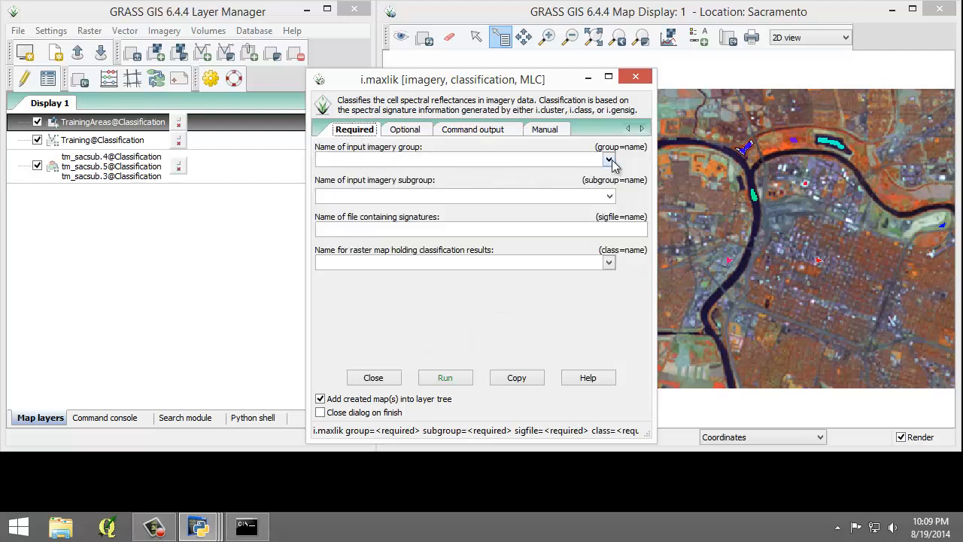
click(609, 159)
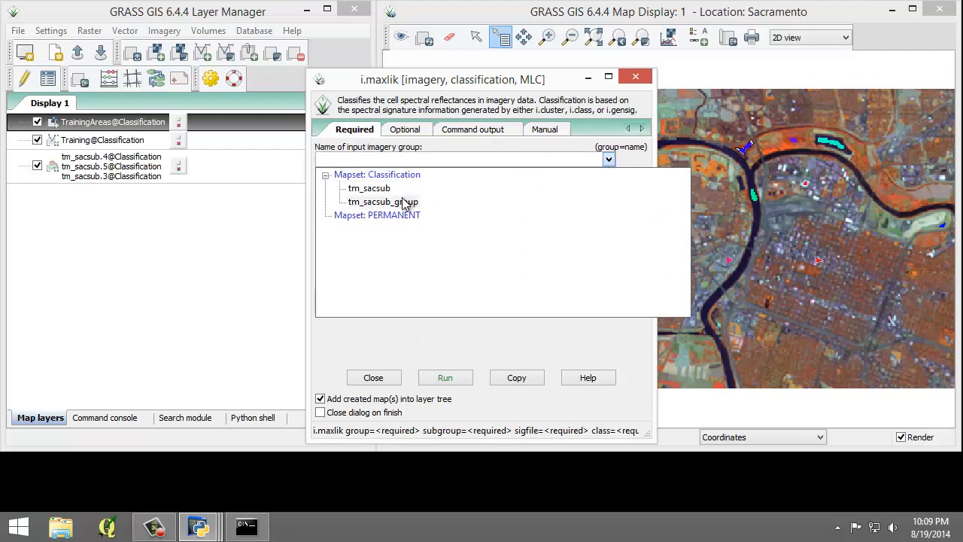
click(382, 202)
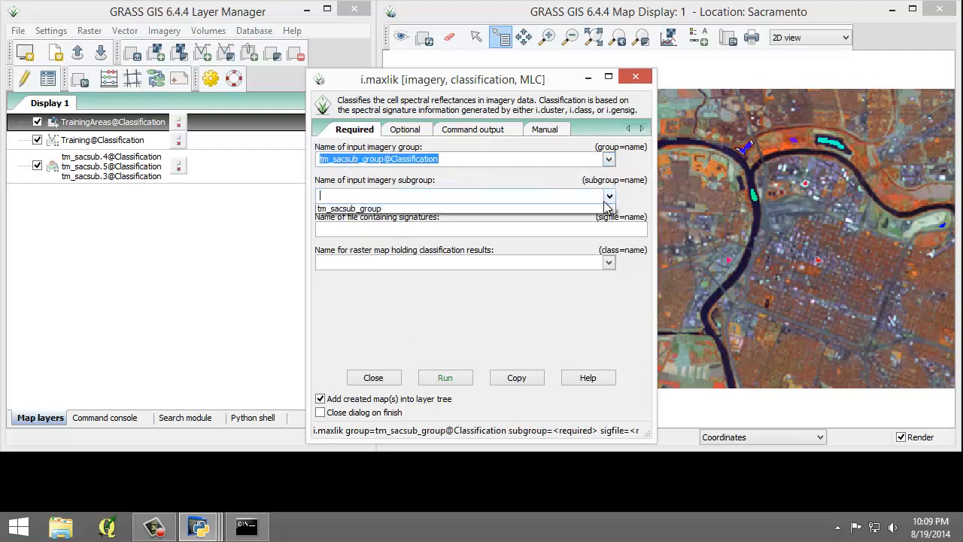
click(349, 209)
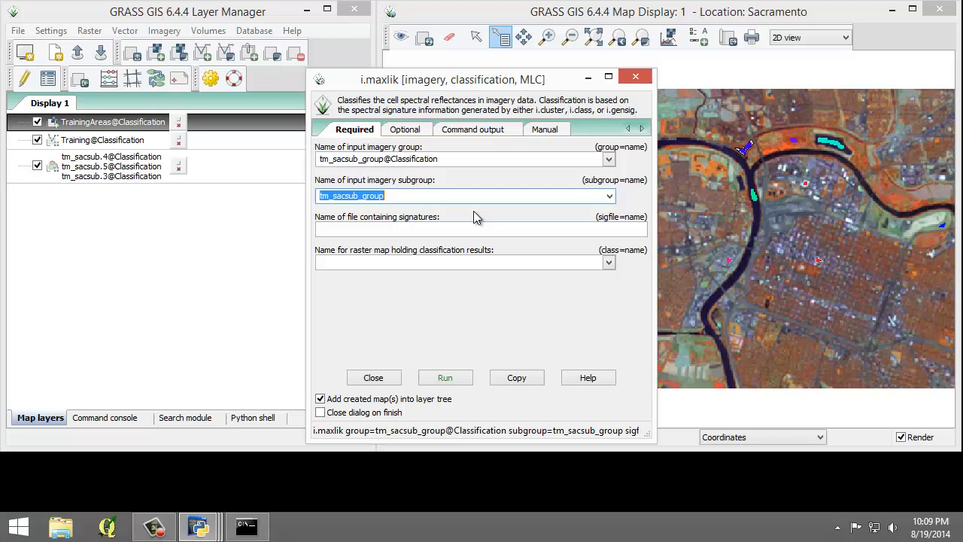
Step: Enter signature file TrainingSignatures and output raster tm_sacsub_sup_class
click(479, 229)
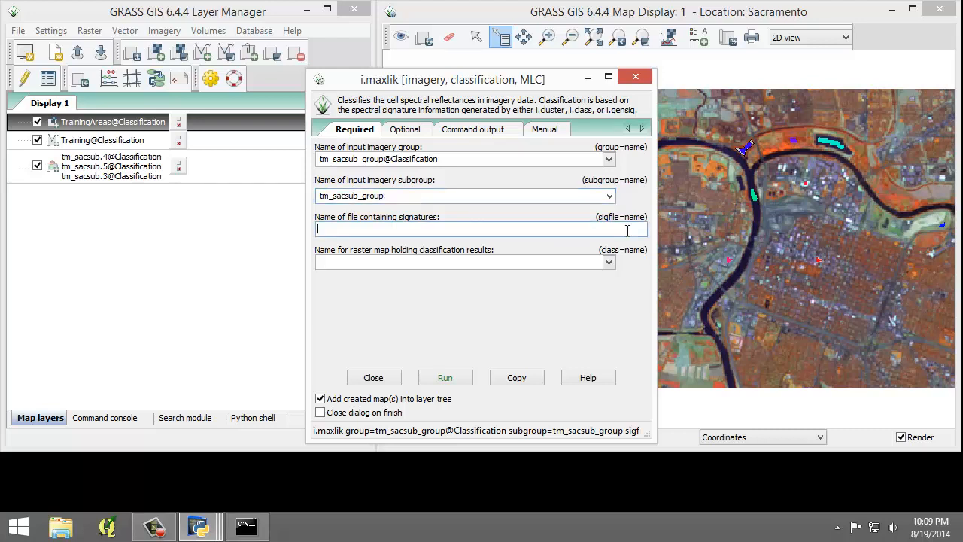
text(TrainingSignatur)
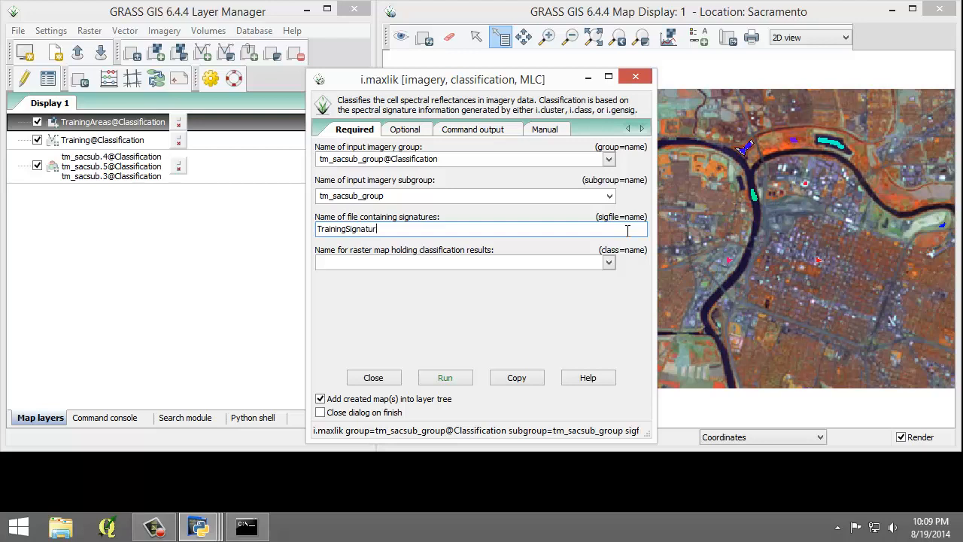
text(es)
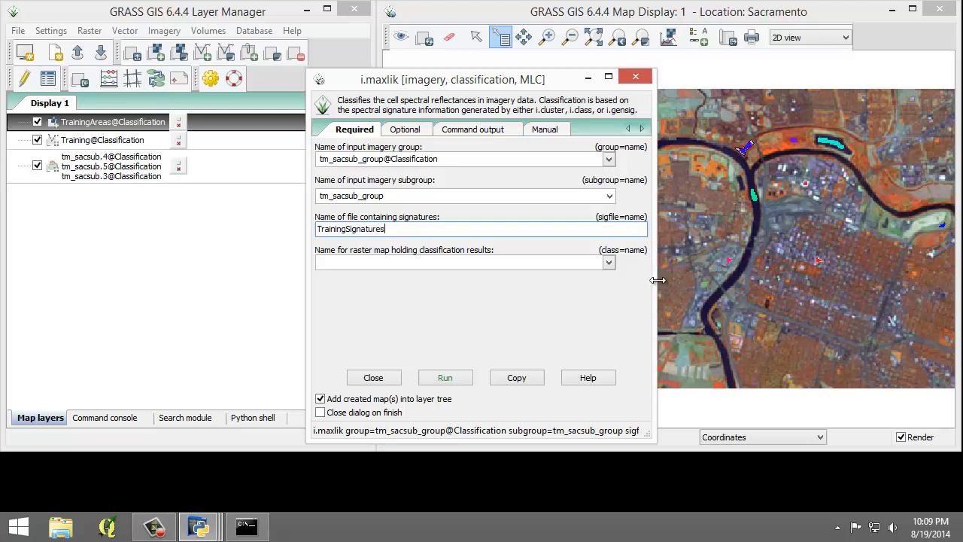
click(459, 262)
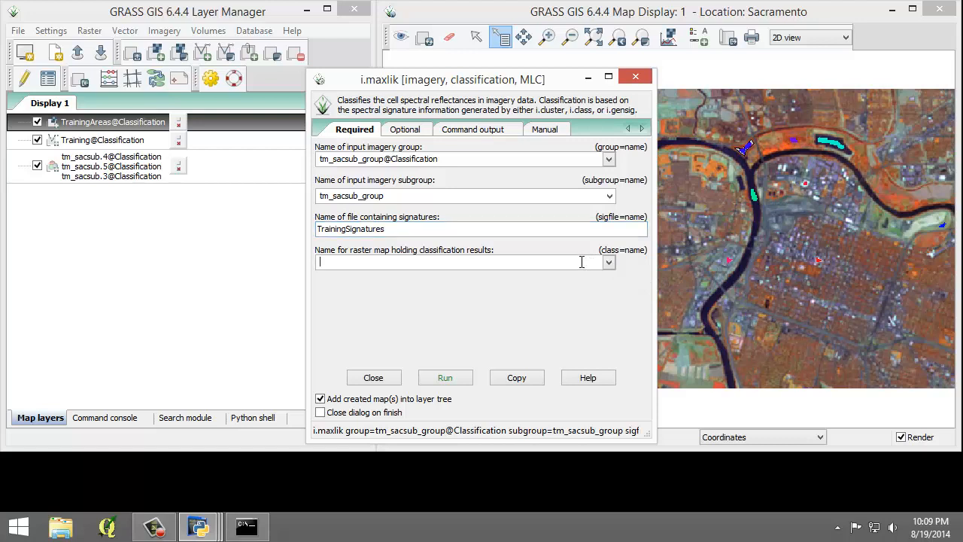
text(tm_sacsub_sup)
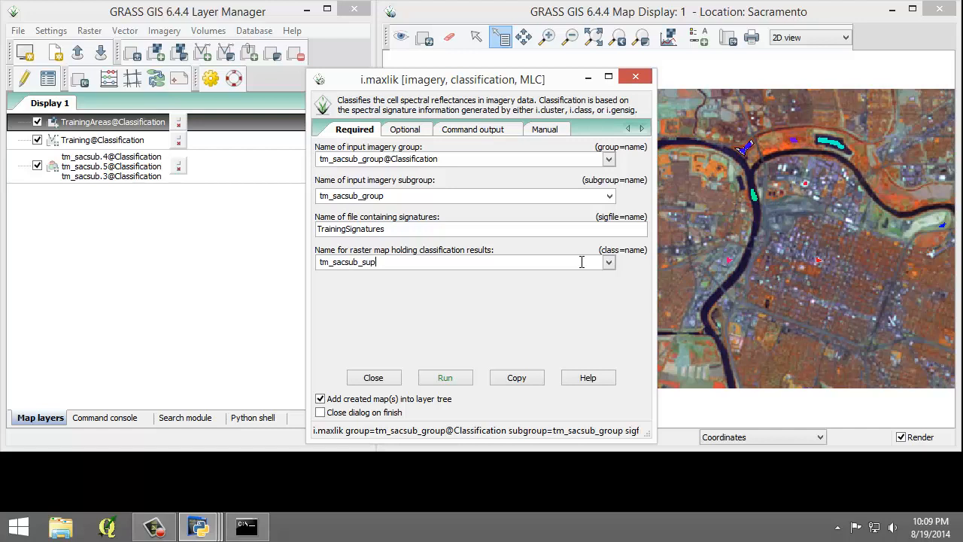
text(_class)
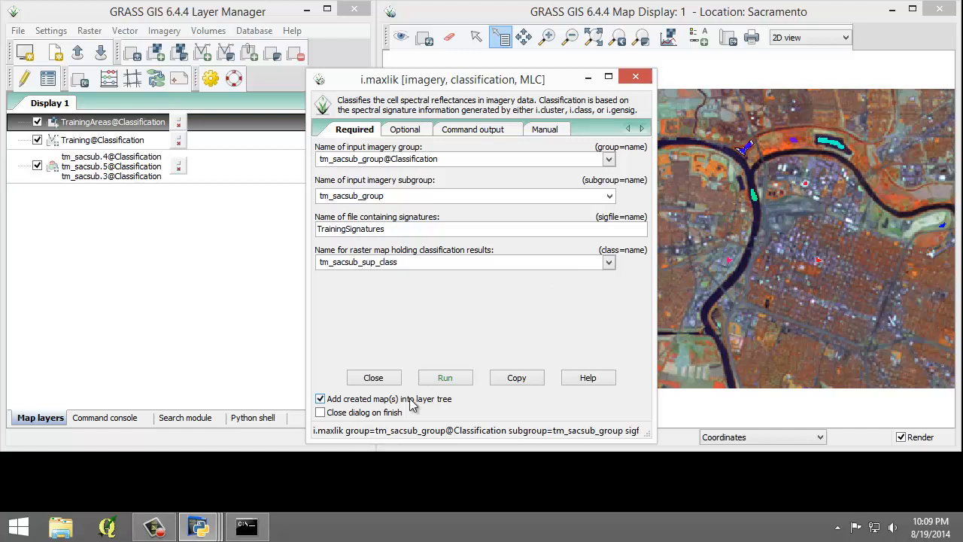
click(464, 262)
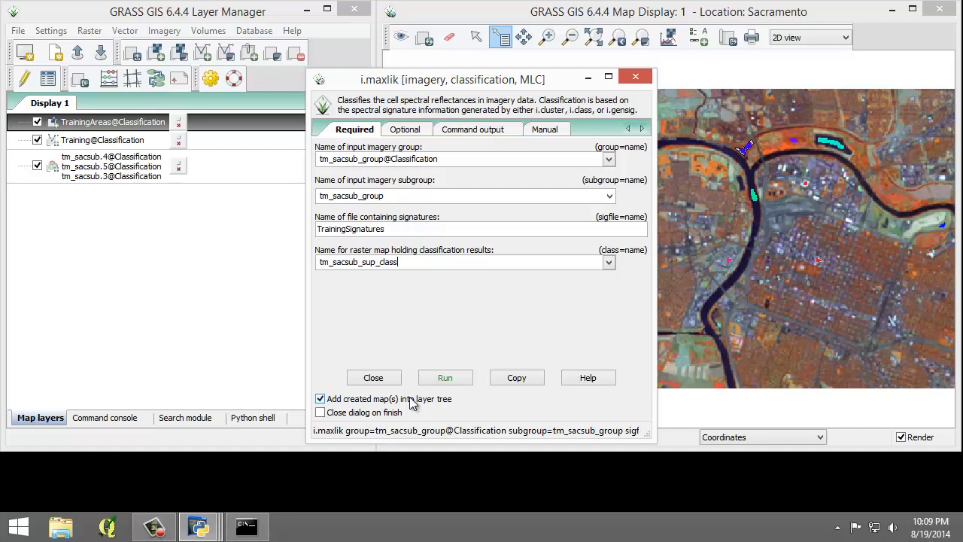
click(445, 377)
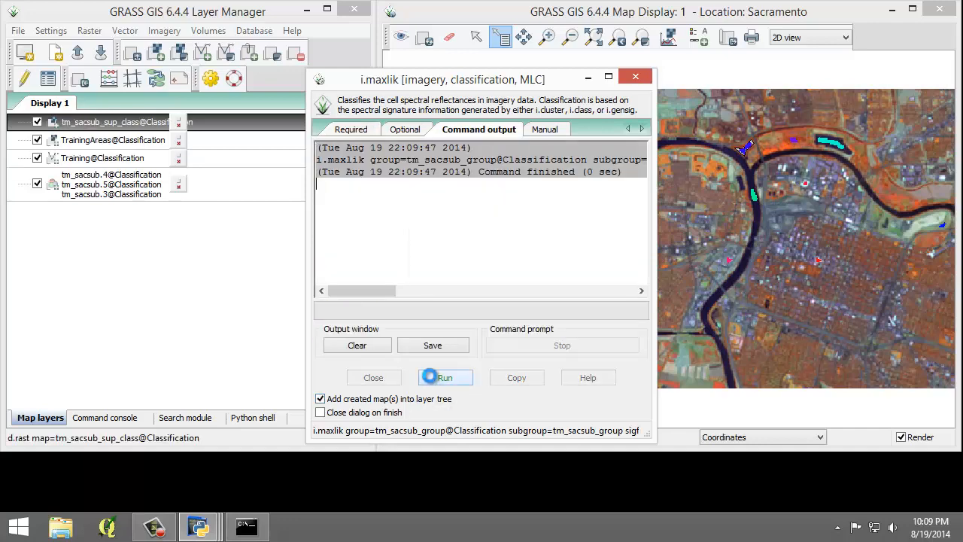
Step: Run i.maxlik to draw tm_sacsub_sup_class, then close the tool
click(445, 377)
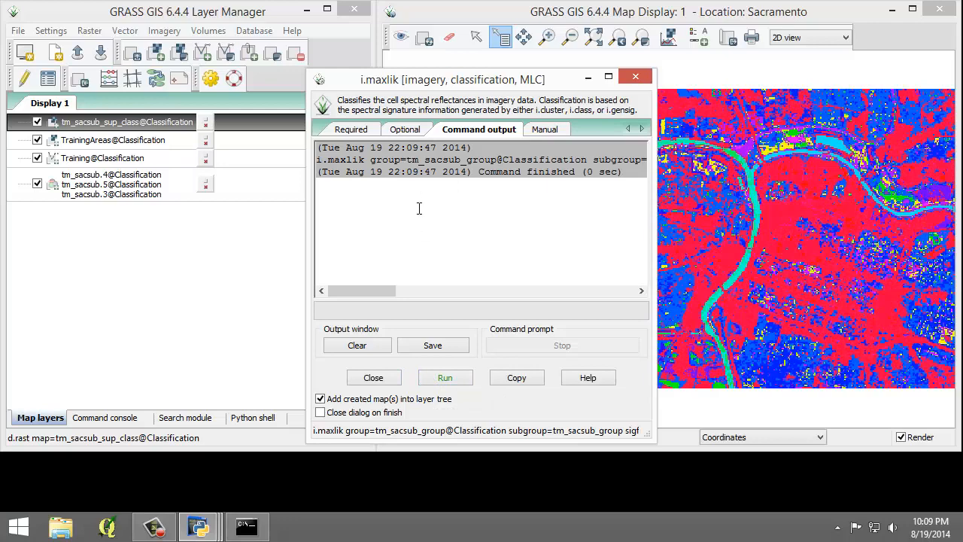
mouse_move(373, 377)
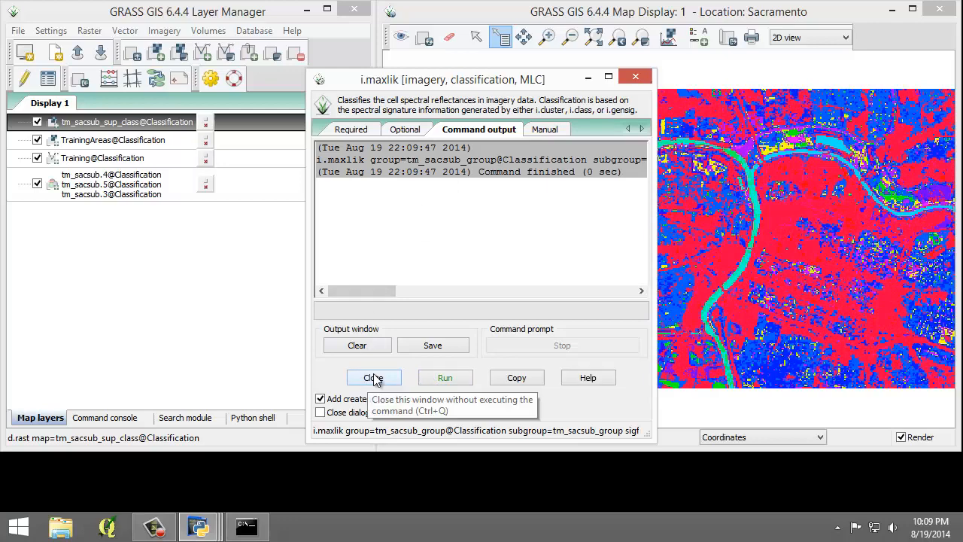
click(373, 378)
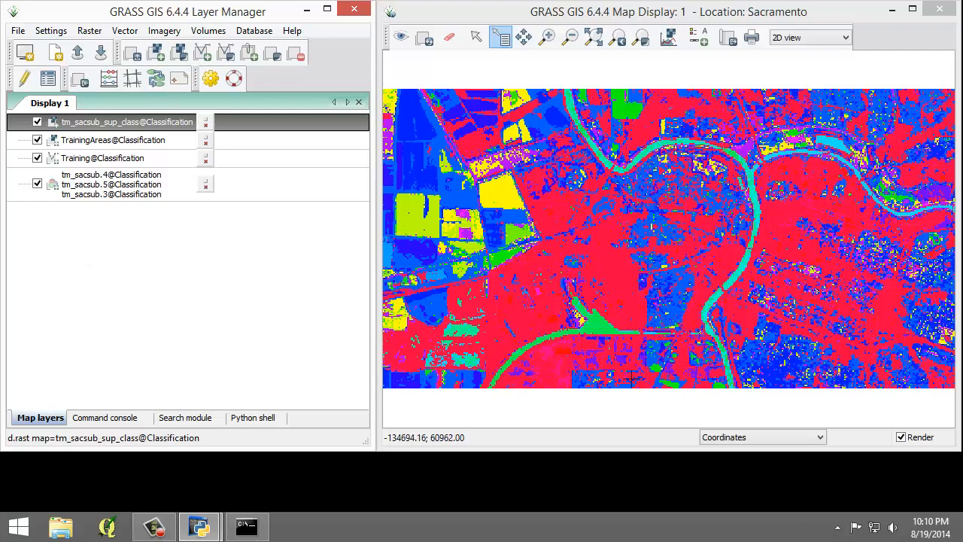
mouse_move(692, 355)
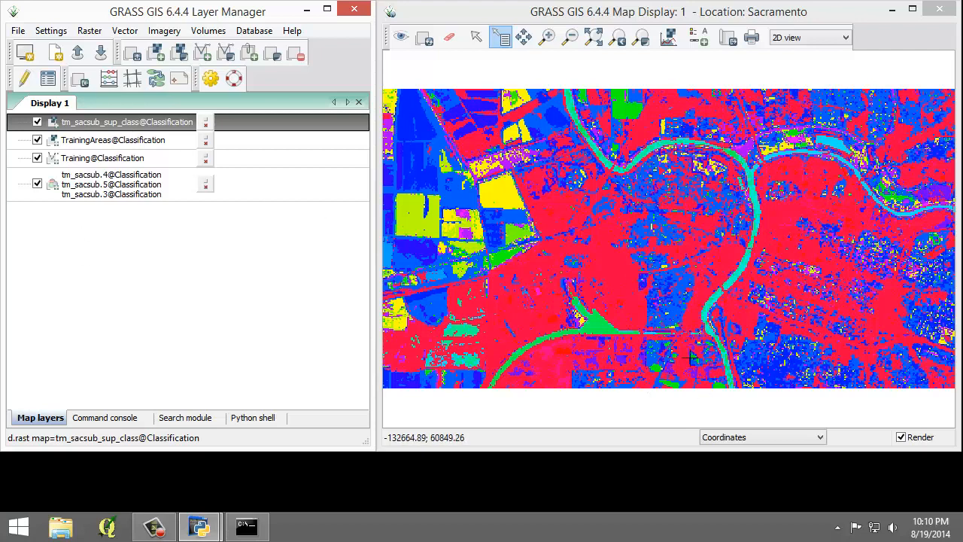
mouse_move(489, 357)
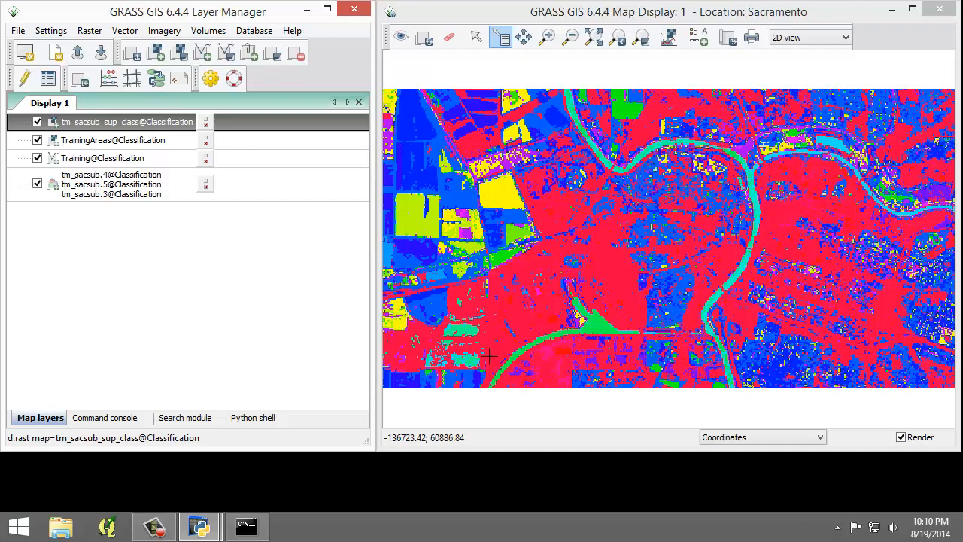
right_click(126, 121)
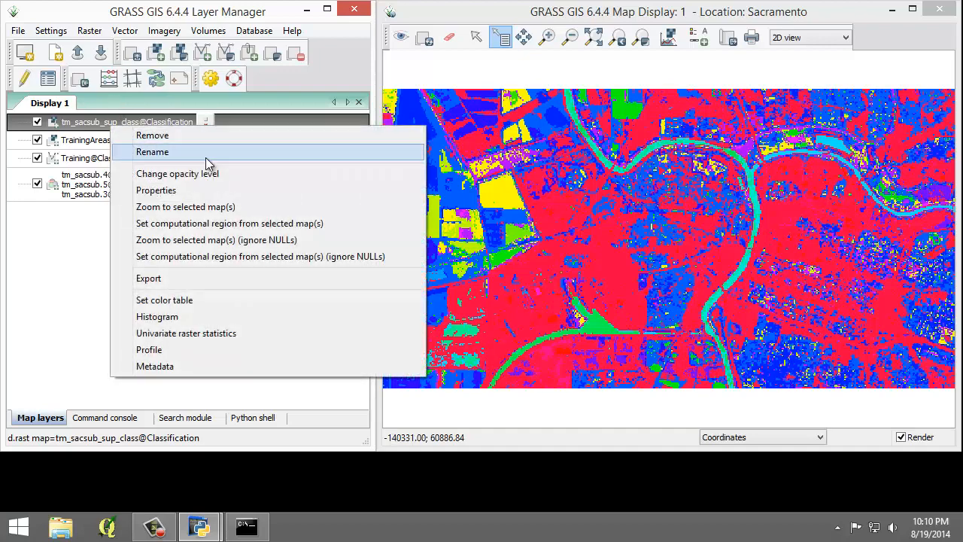
mouse_move(225, 206)
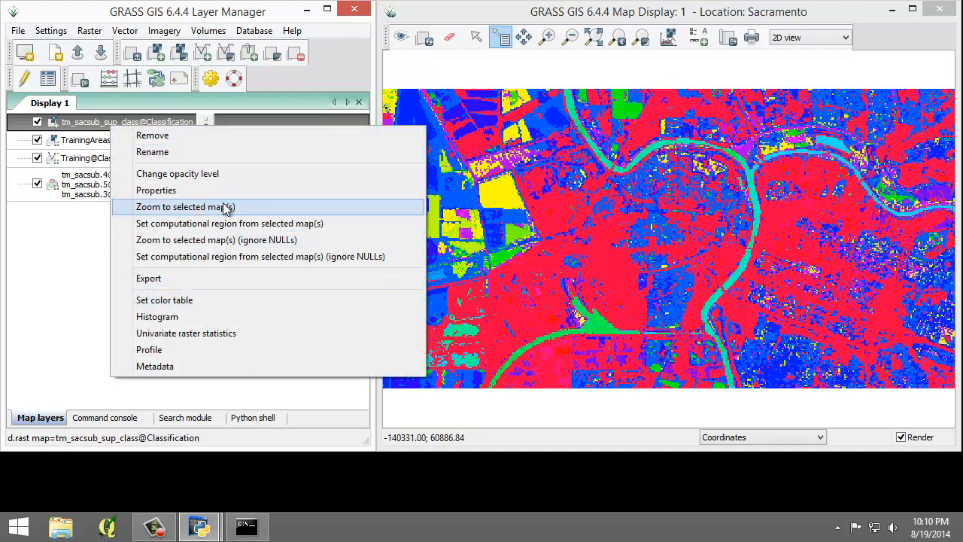
click(185, 206)
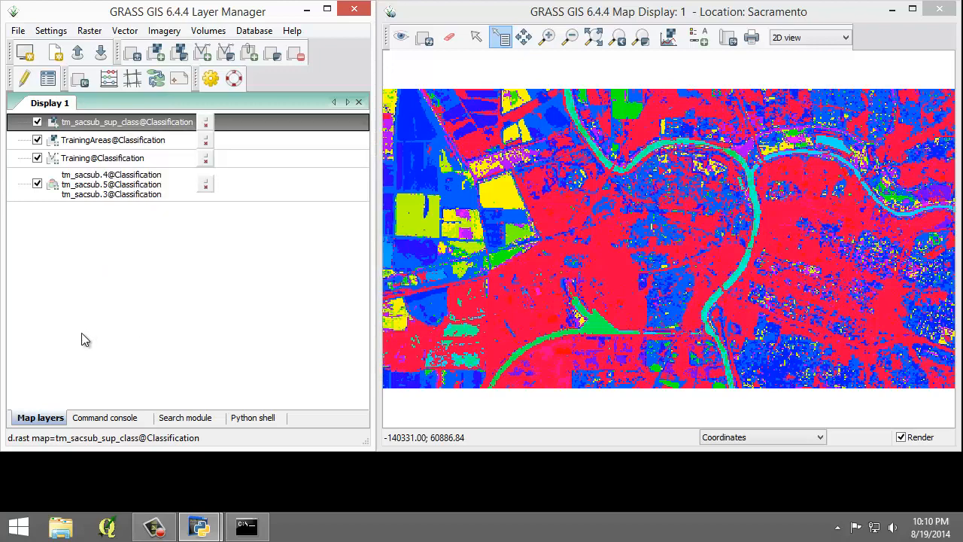
mouse_move(86, 339)
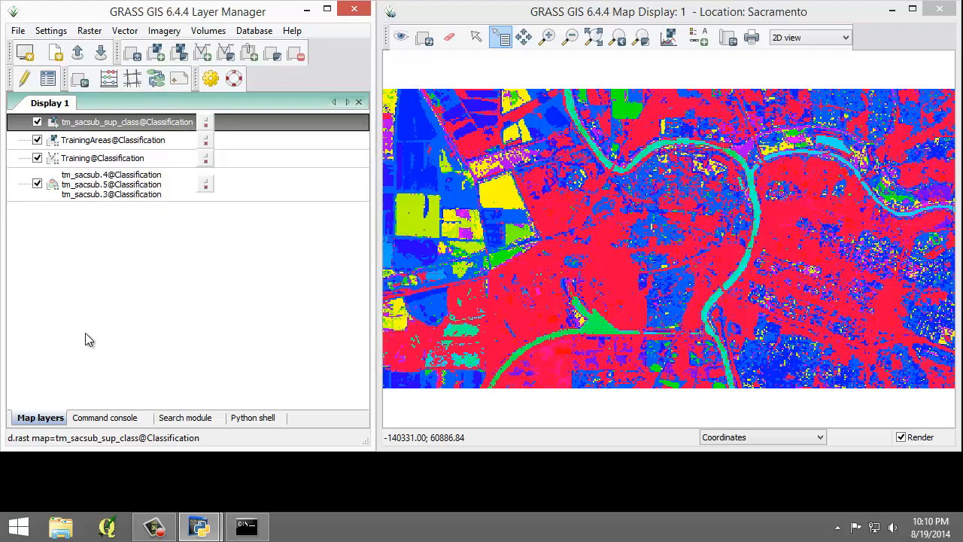